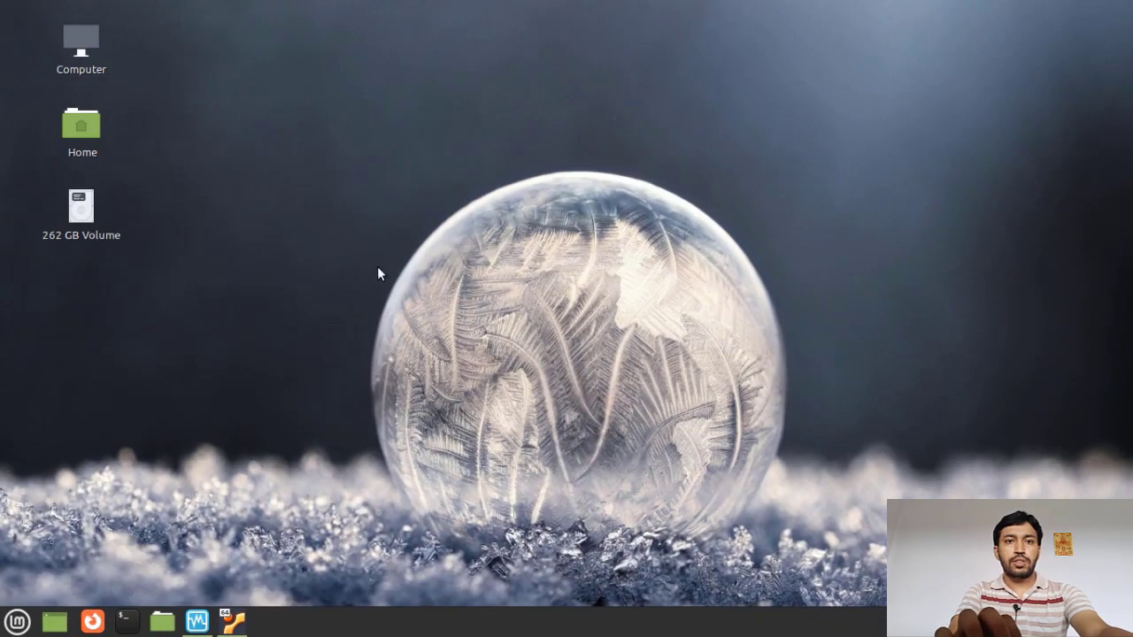
{"action": "mouse_move", "coordinate": [199, 621]}
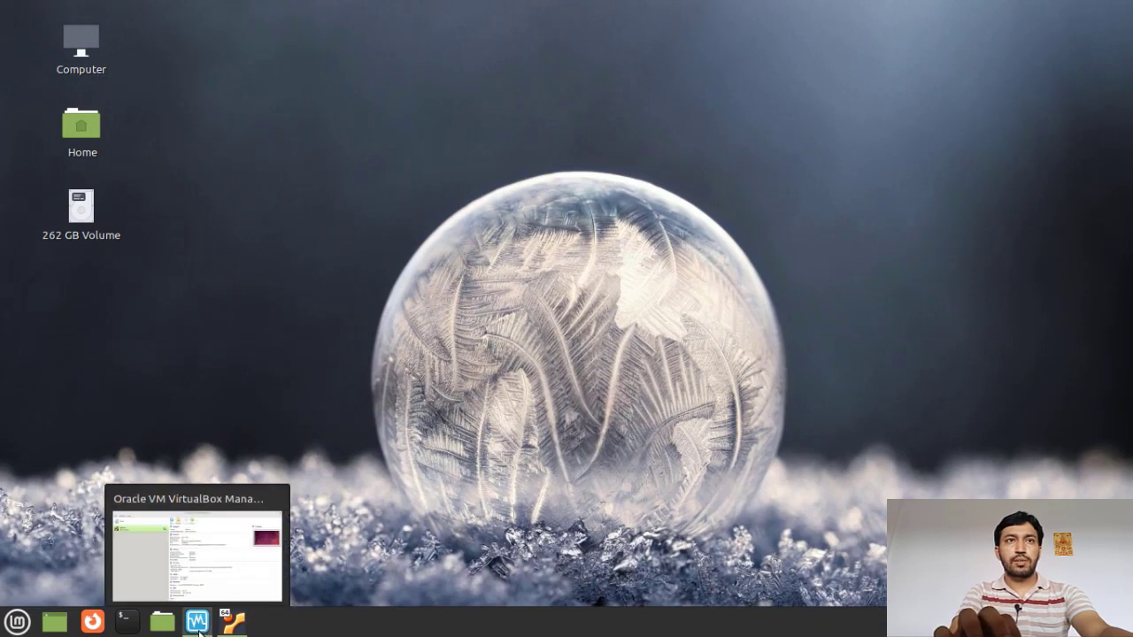
- Switch to the VirtualBox VM window running the Ubuntu 22.04 live desktop
{"action": "left_click", "coordinate": [198, 623]}
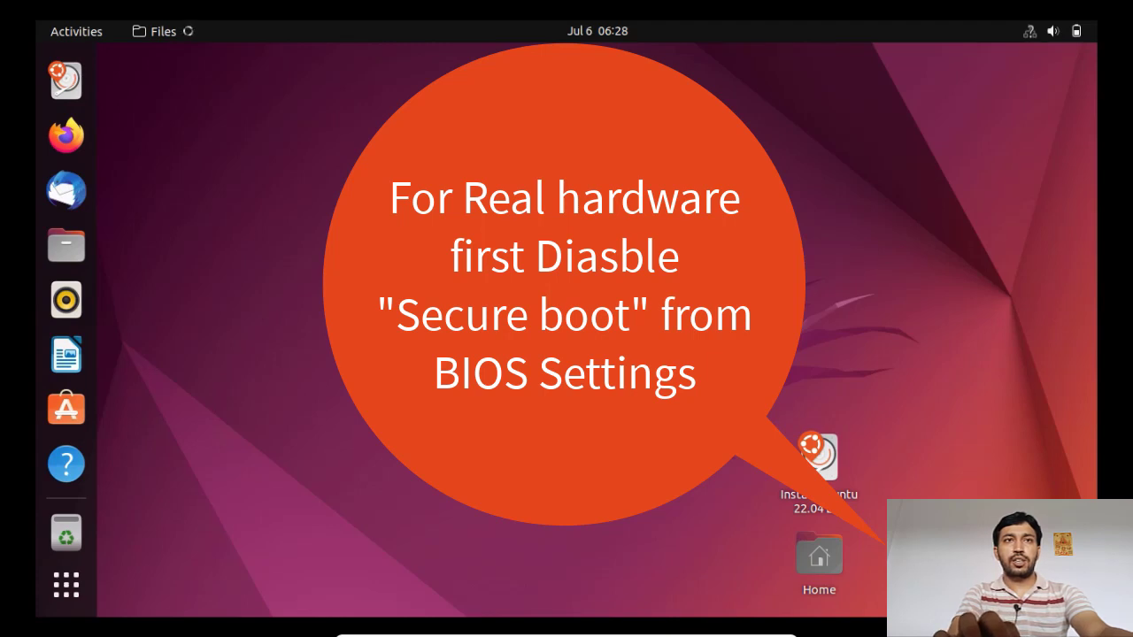
{"action": "mouse_move", "coordinate": [65, 81]}
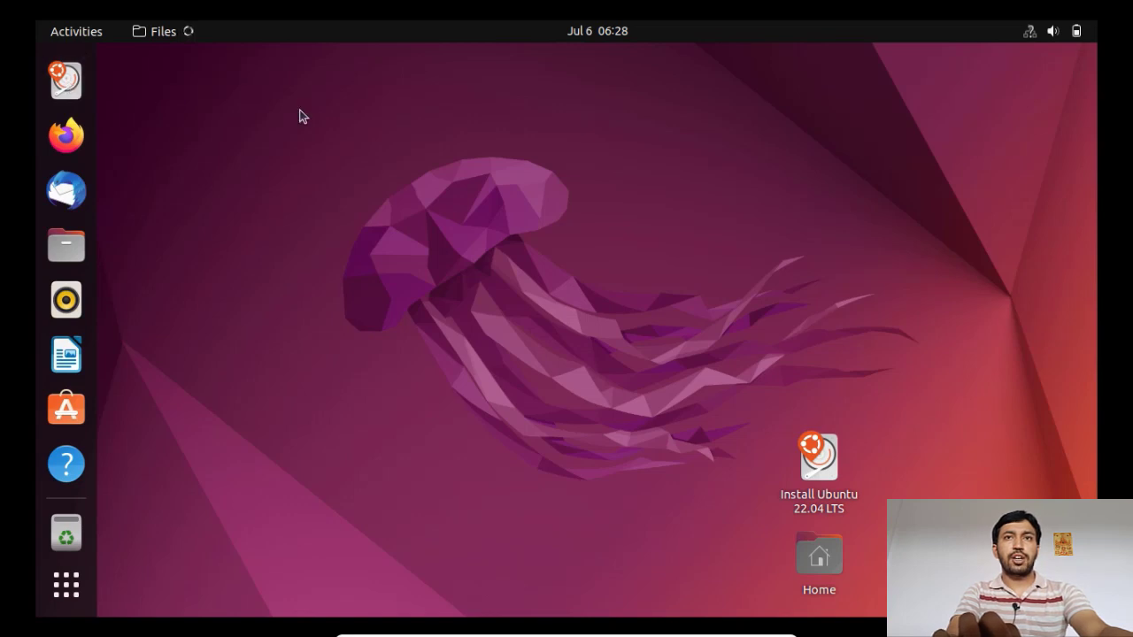
{"action": "mouse_move", "coordinate": [66, 82]}
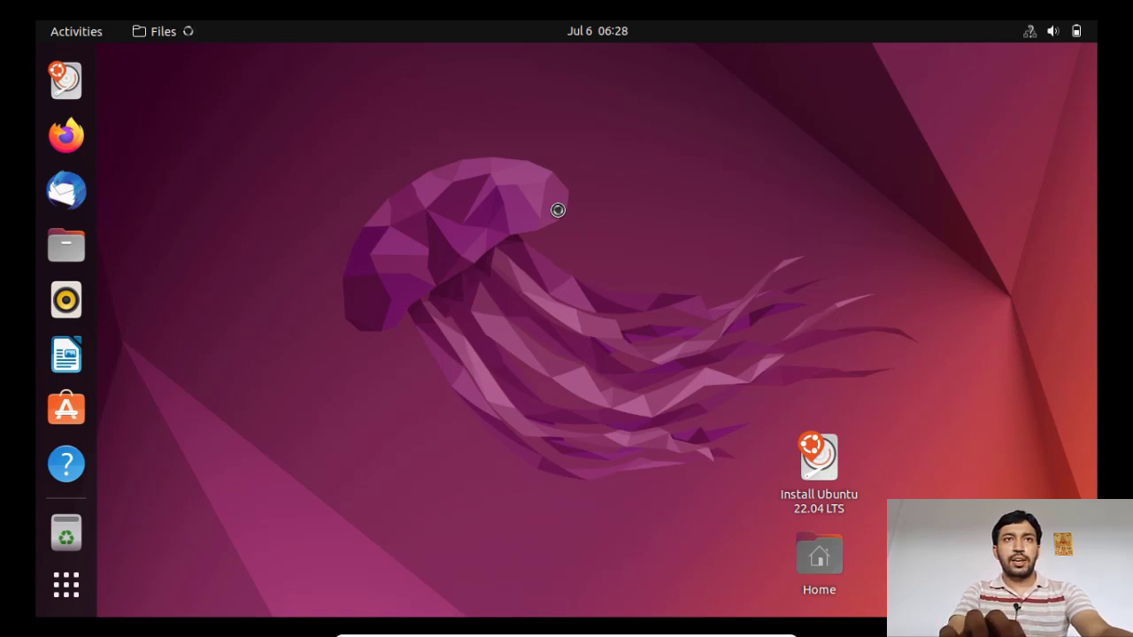
- Launch Install Ubuntu 22.04 LTS and keep English as the language
{"action": "double_click", "coordinate": [817, 457]}
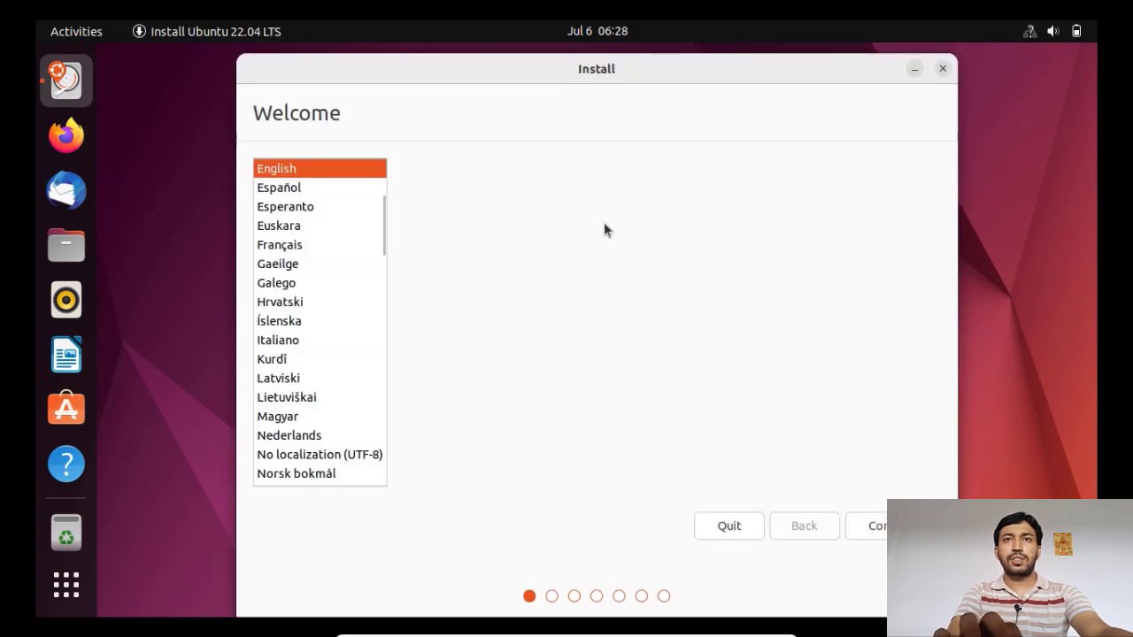
{"action": "mouse_move", "coordinate": [731, 312]}
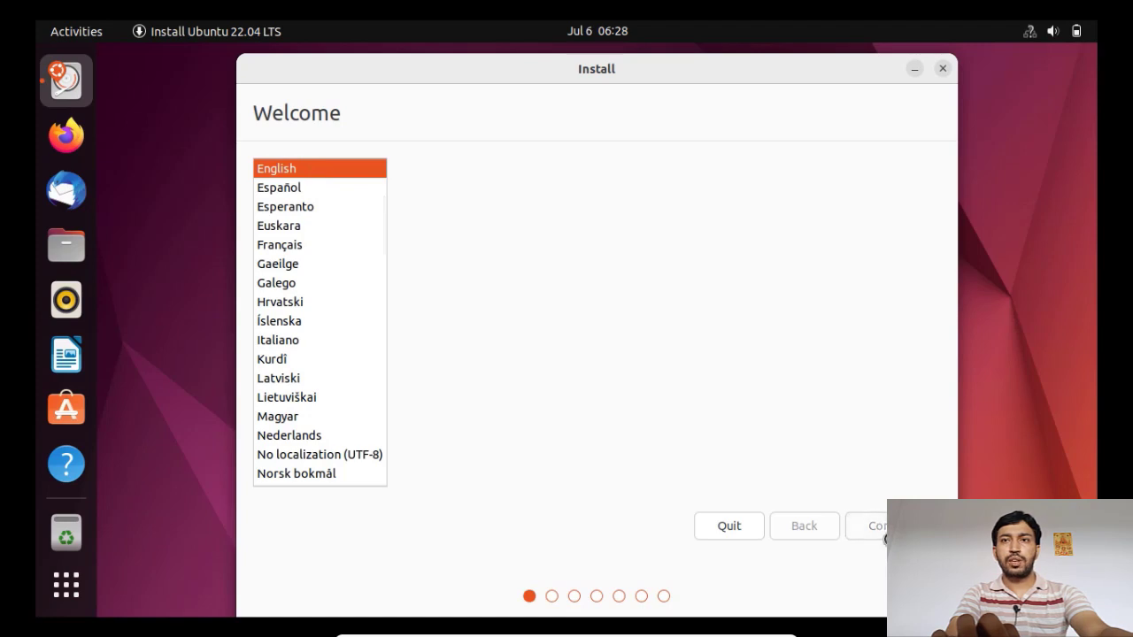
{"action": "left_click", "coordinate": [879, 526]}
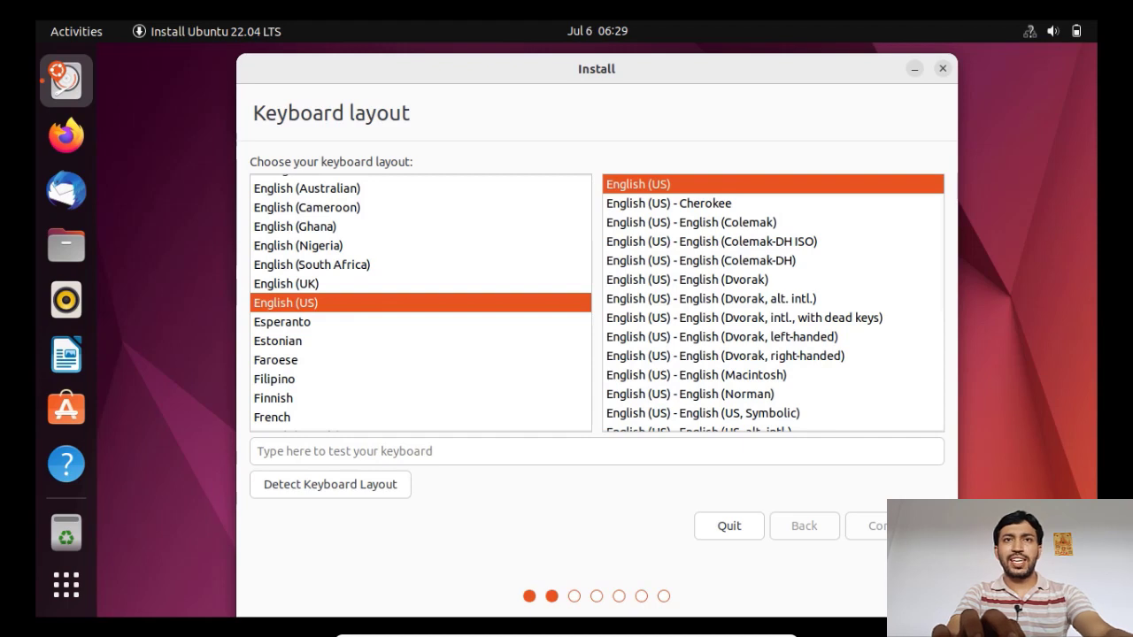
- Keep English (US) keyboard and Normal installation with third-party graphics, Wi-Fi and media software
{"action": "left_click", "coordinate": [878, 524]}
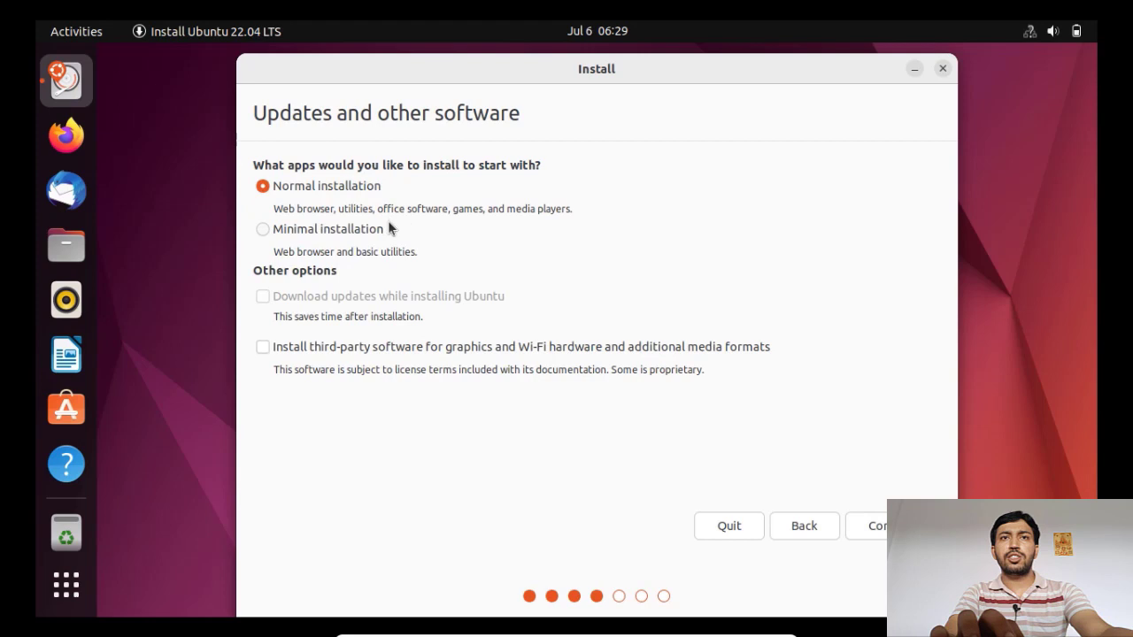
{"action": "mouse_move", "coordinate": [439, 227]}
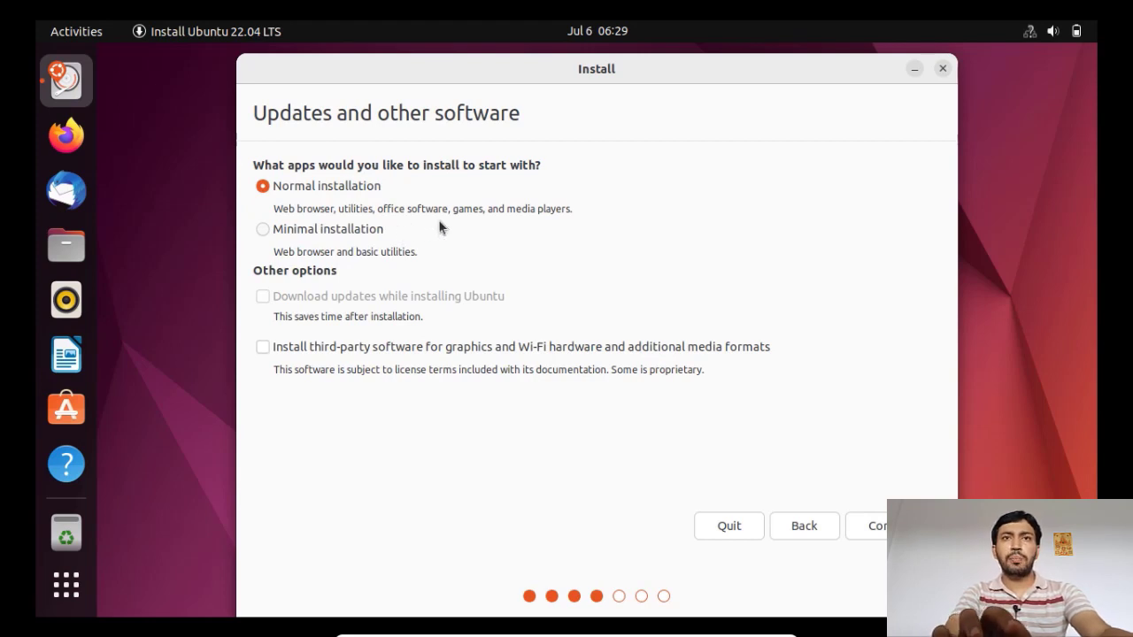
{"action": "mouse_move", "coordinate": [262, 347]}
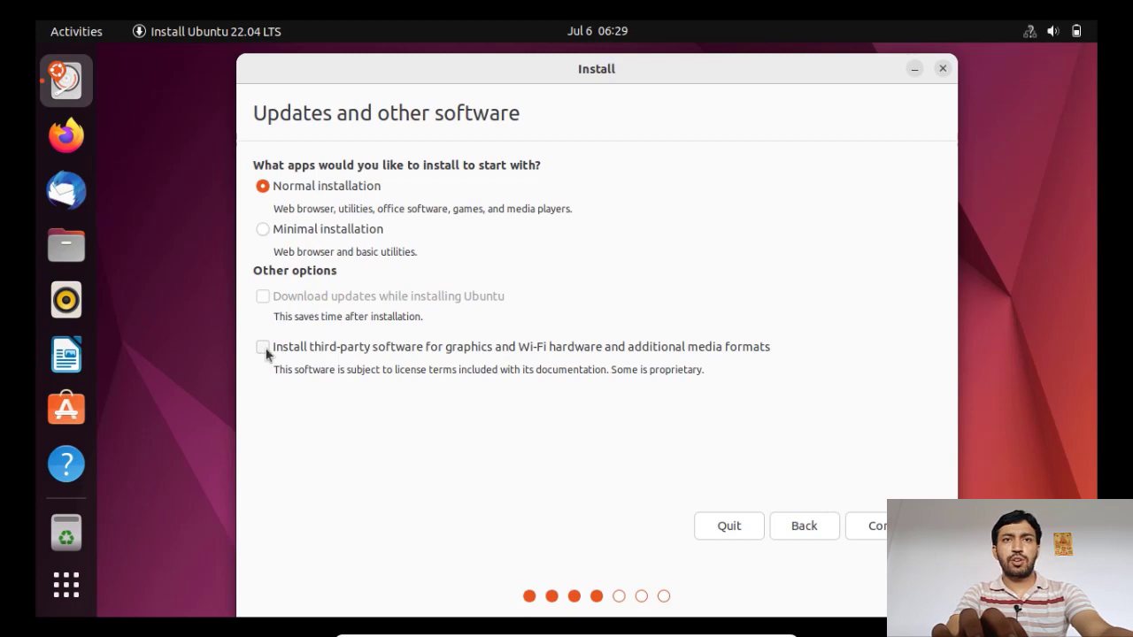
{"action": "left_click", "coordinate": [262, 346]}
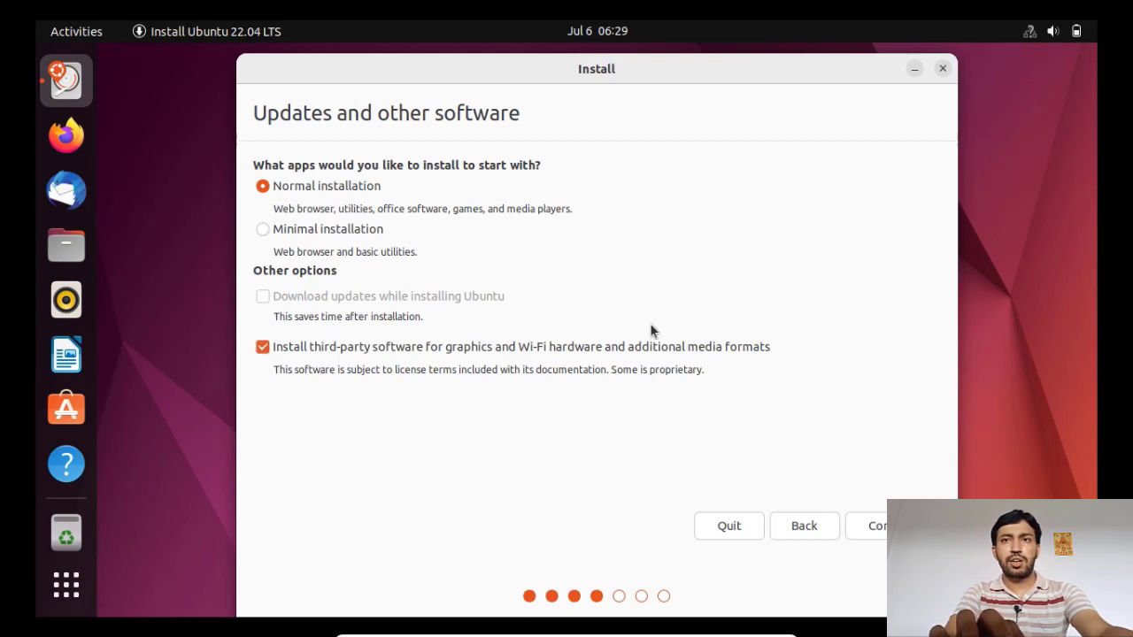
{"action": "mouse_move", "coordinate": [800, 424]}
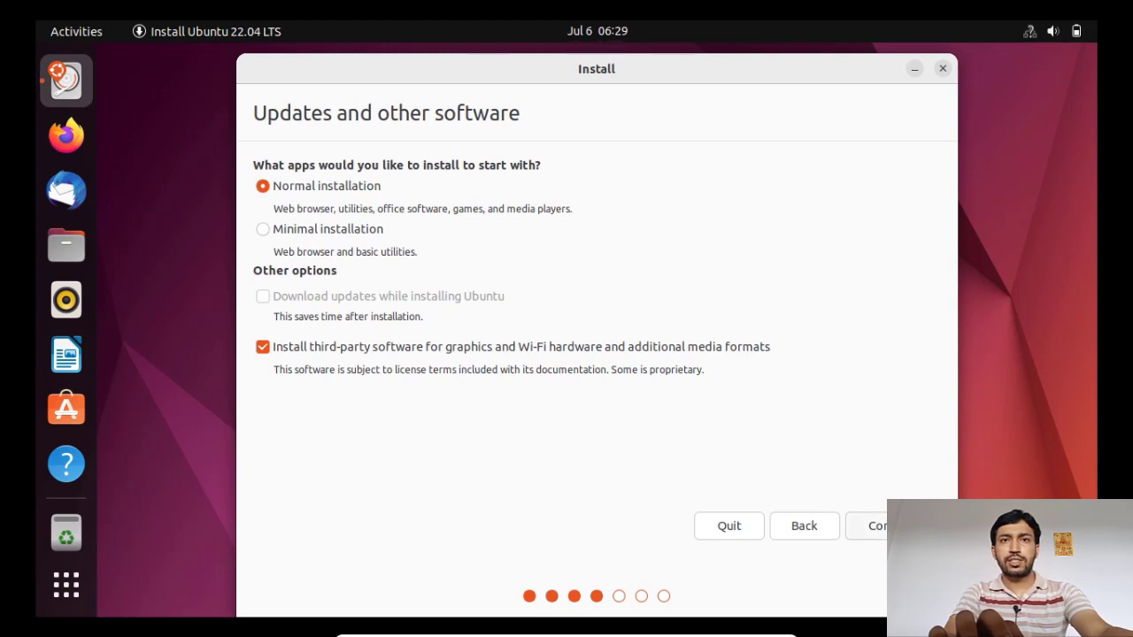
{"action": "left_click", "coordinate": [878, 524]}
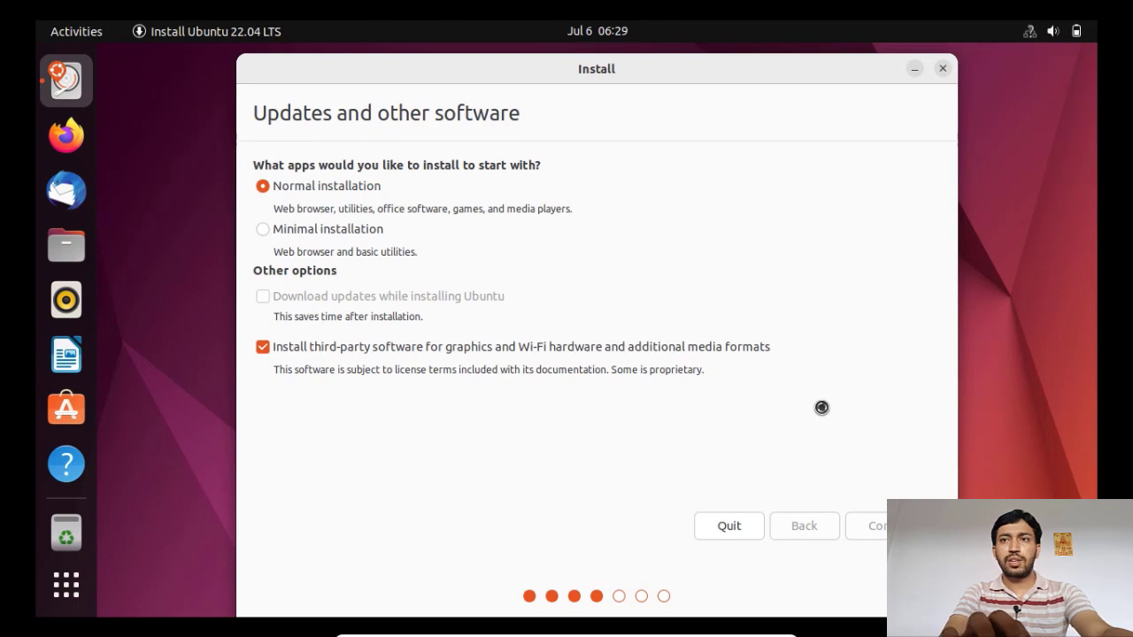
- Choose 'Something else' as the installation type to partition /dev/sda manually
{"action": "left_click", "coordinate": [876, 524]}
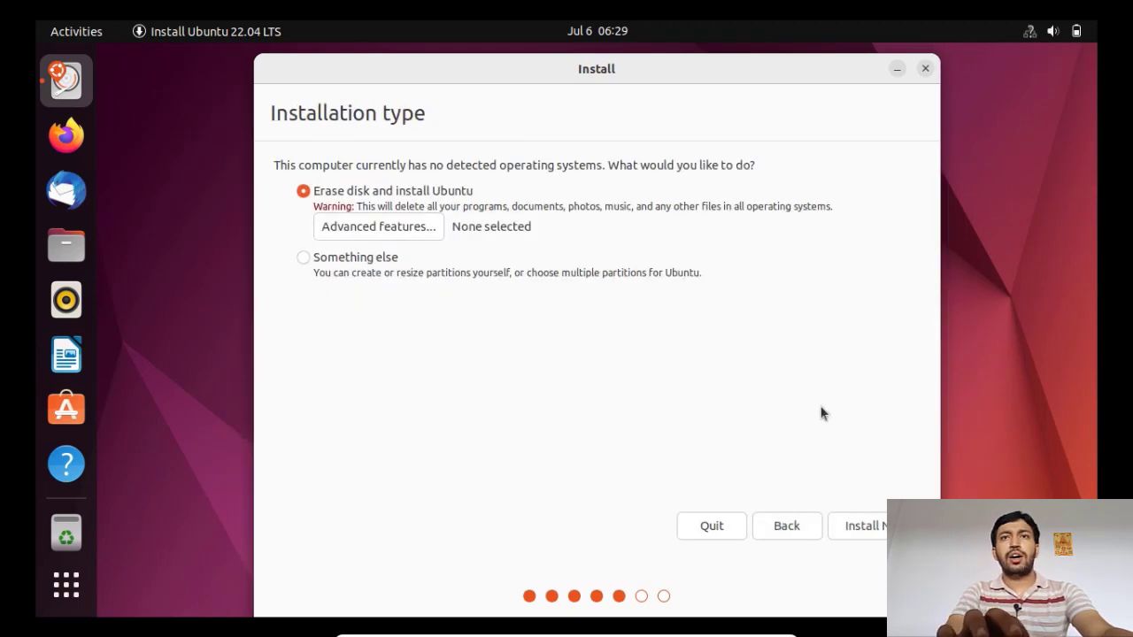
{"action": "mouse_move", "coordinate": [476, 202]}
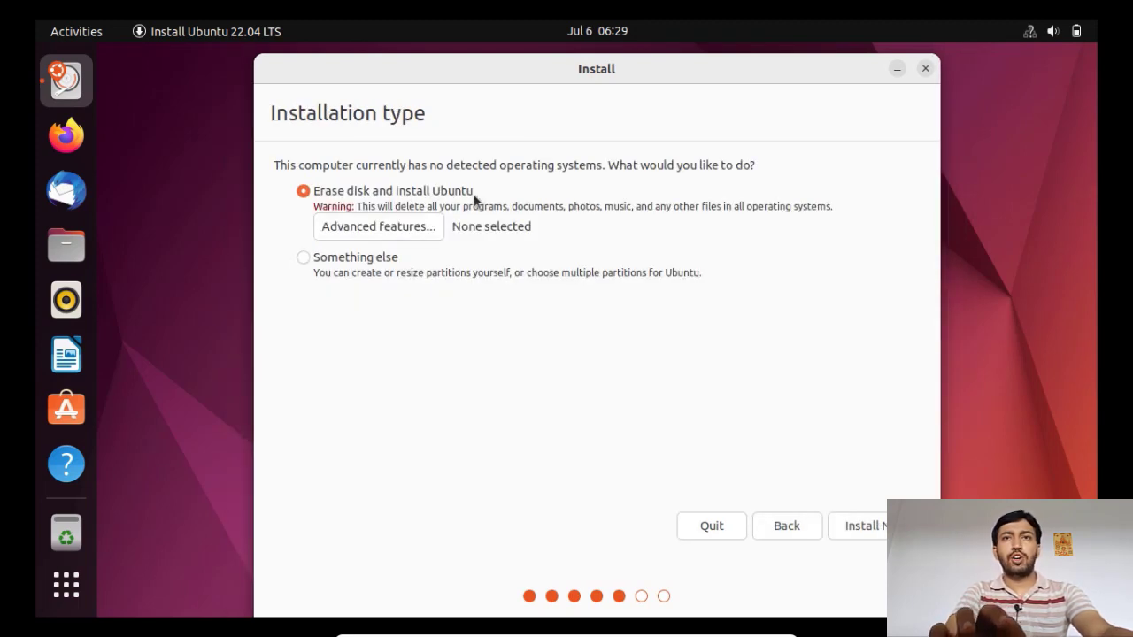
{"action": "mouse_move", "coordinate": [563, 223]}
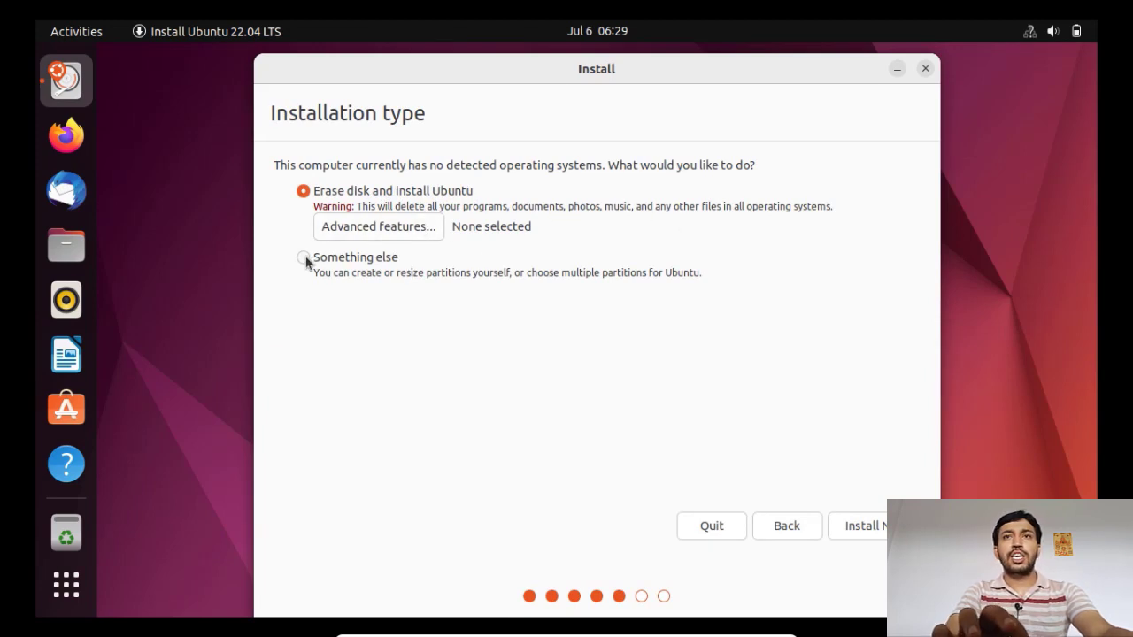
{"action": "left_click", "coordinate": [305, 256]}
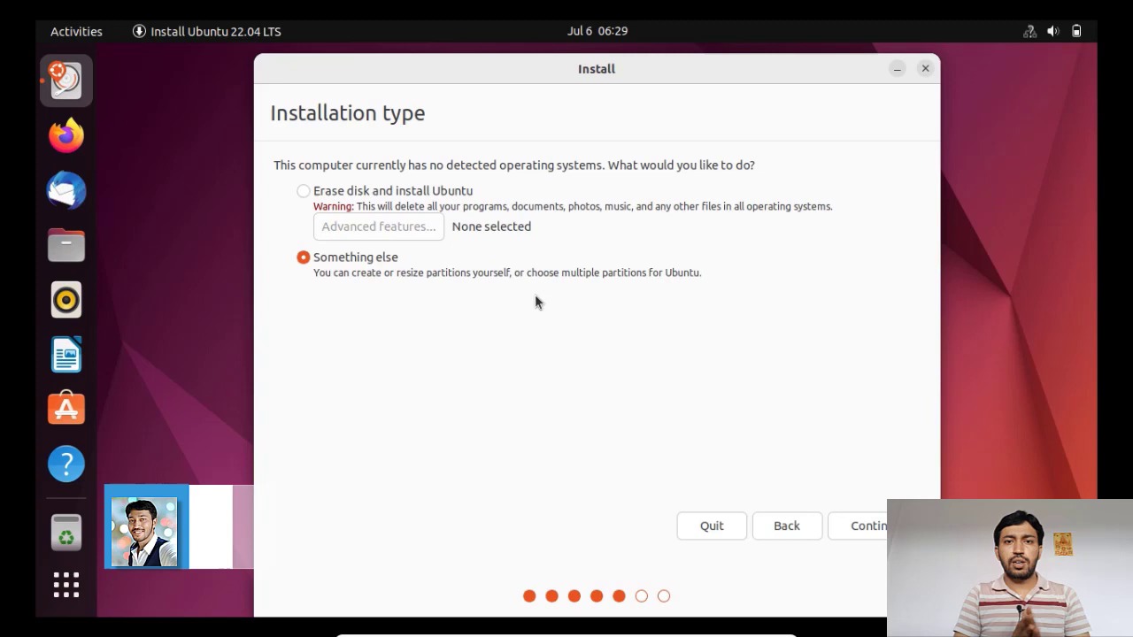
{"action": "left_click", "coordinate": [867, 523]}
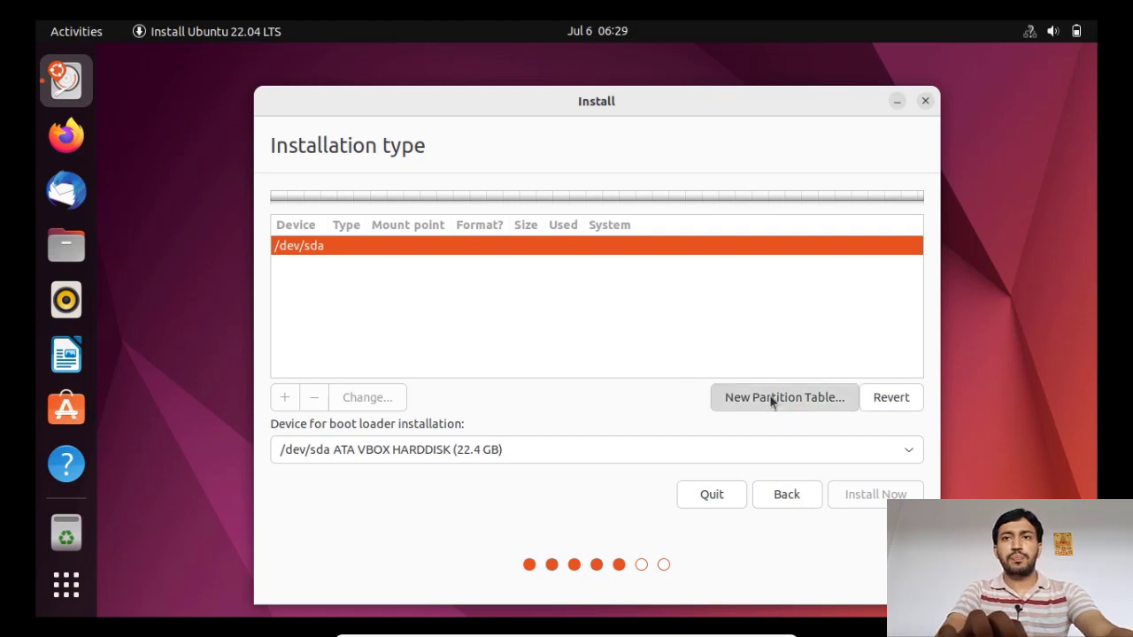
- Create a new empty partition table on /dev/sda, wiping existing partitions
{"action": "left_click", "coordinate": [782, 397]}
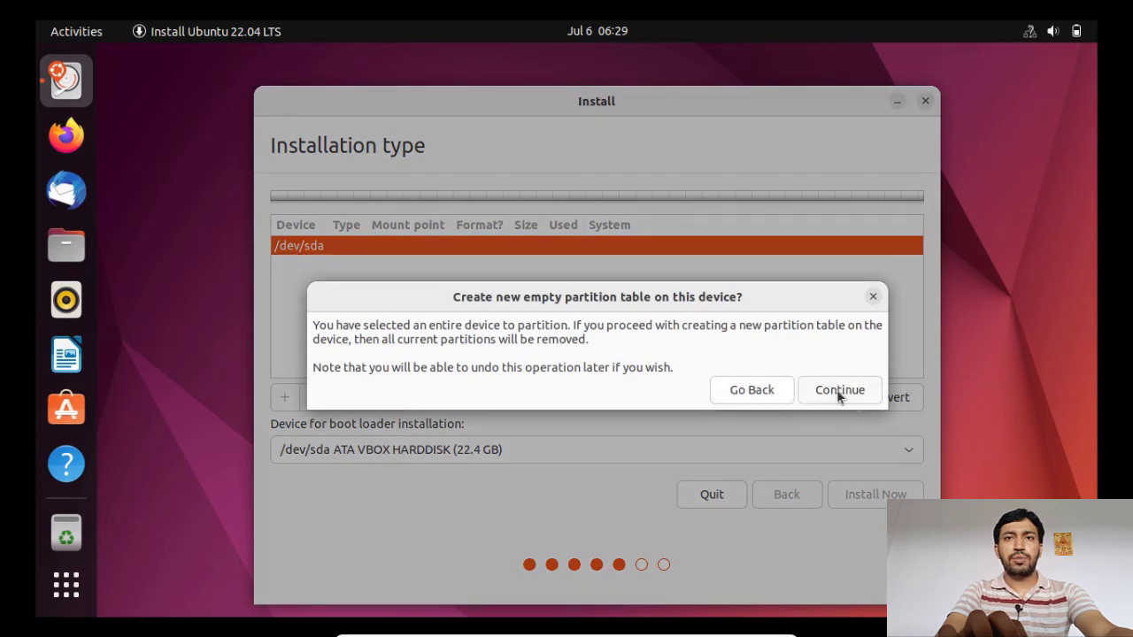
{"action": "left_click", "coordinate": [839, 390]}
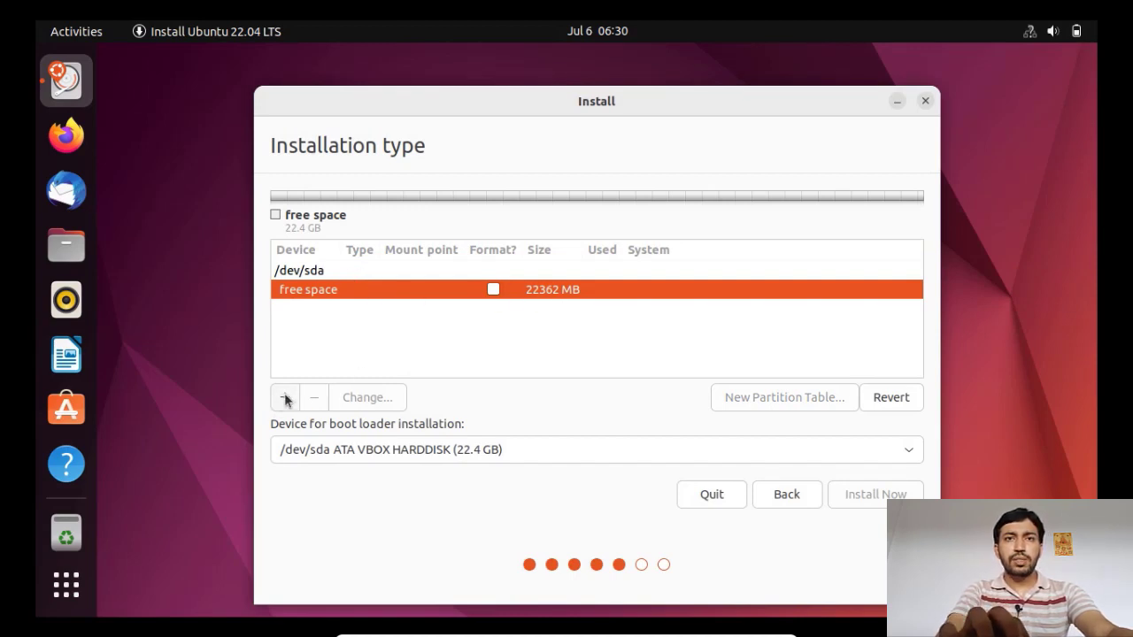
- Add an 18000 MB ext4 partition mounted at / from the free space
{"action": "left_click", "coordinate": [283, 396]}
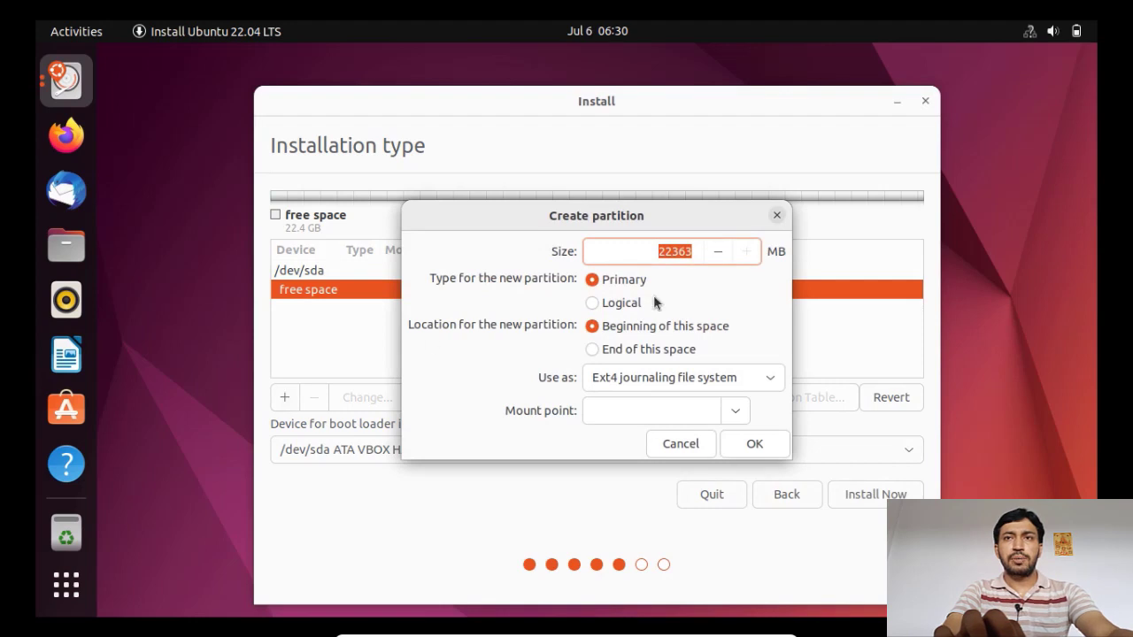
{"action": "mouse_move", "coordinate": [729, 290]}
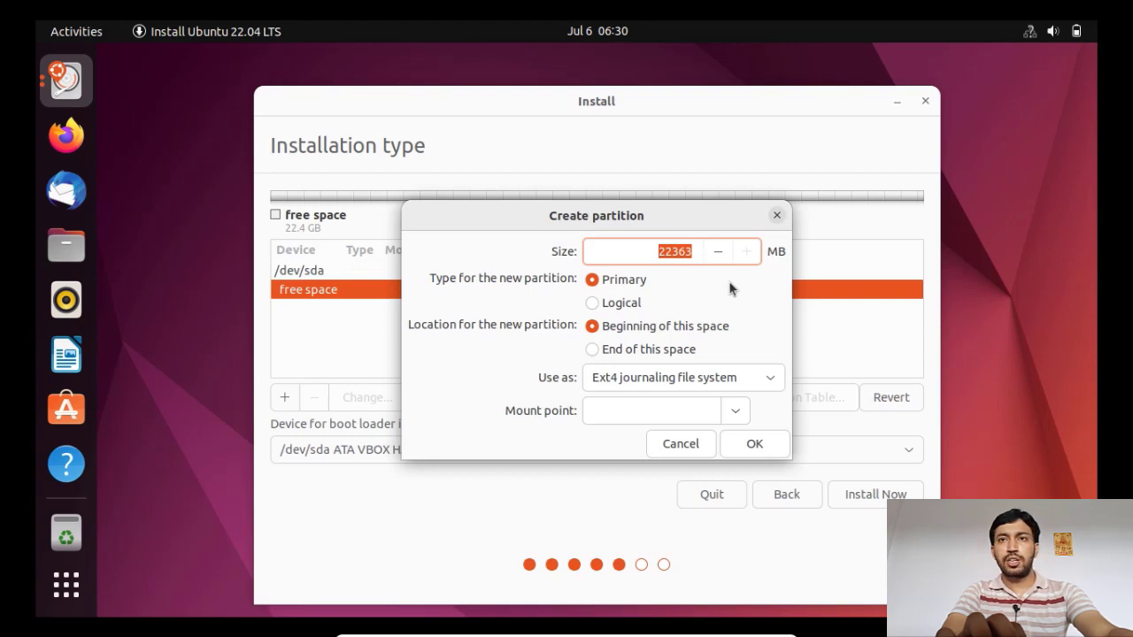
{"action": "type", "text": "1"}
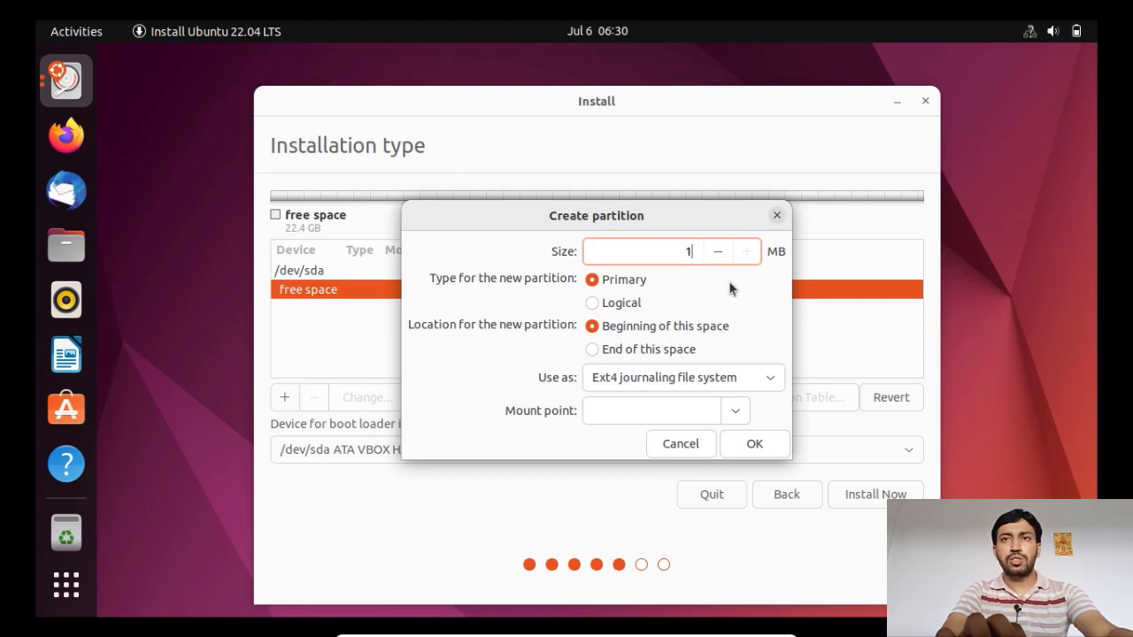
{"action": "type", "text": "8000"}
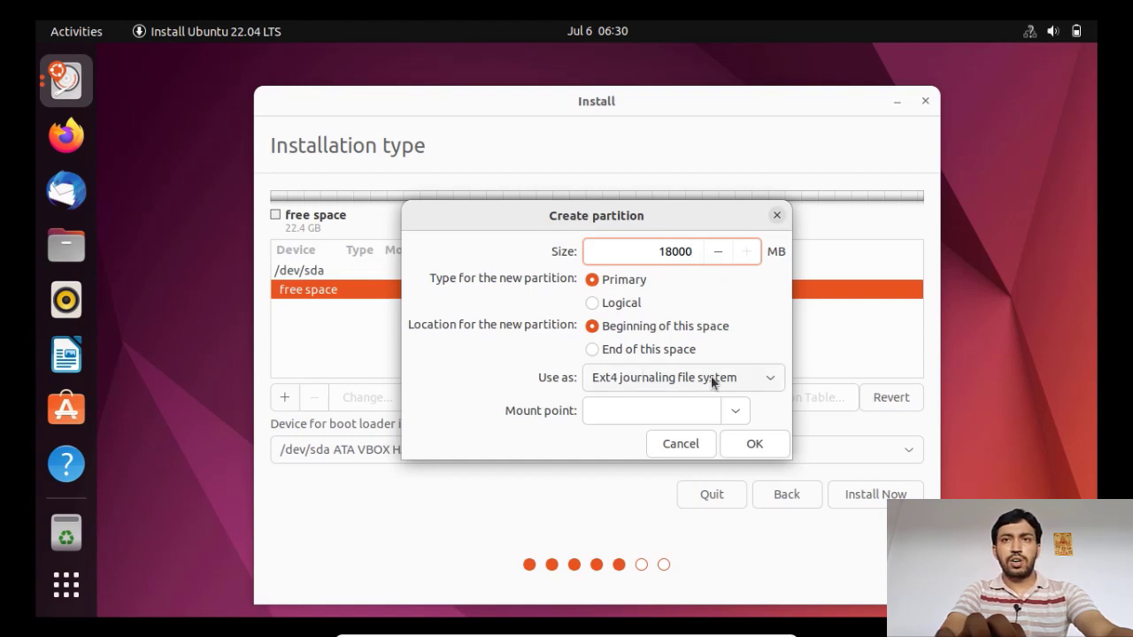
{"action": "left_click", "coordinate": [734, 411]}
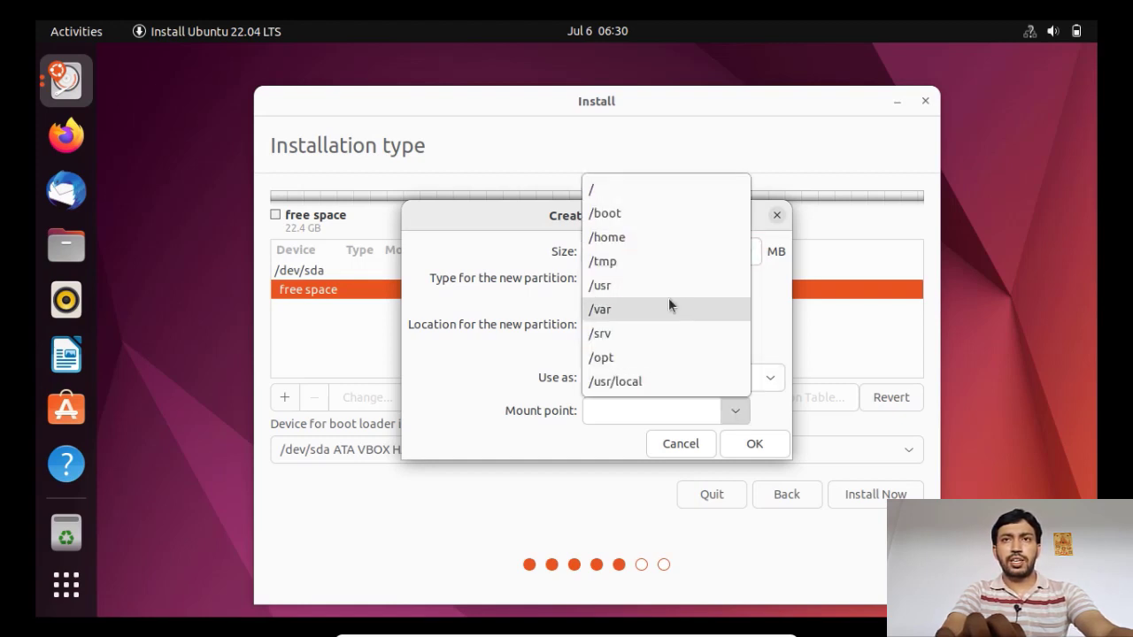
{"action": "left_click", "coordinate": [591, 189]}
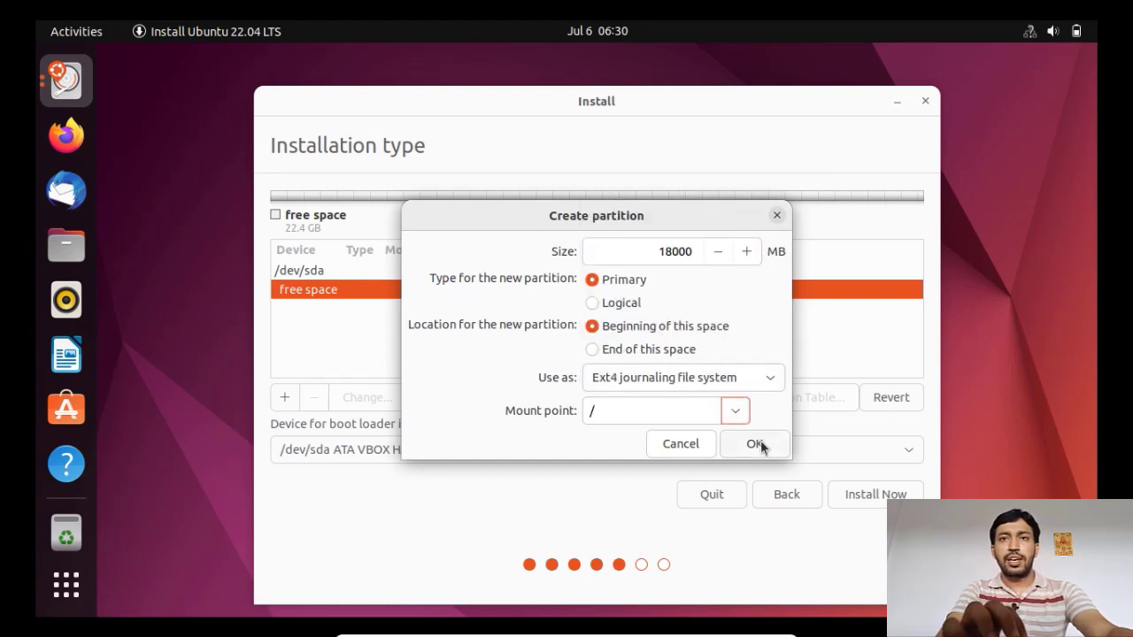
{"action": "left_click", "coordinate": [754, 442]}
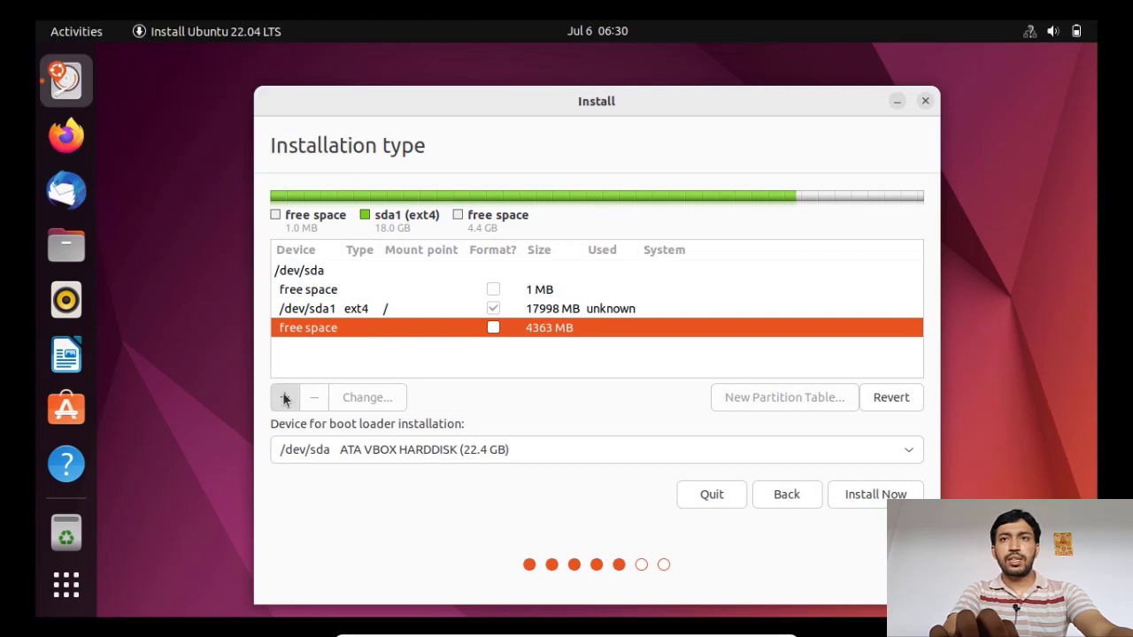
- Add a 500 MB EFI System Partition and select the remaining free space
{"action": "left_click", "coordinate": [284, 396]}
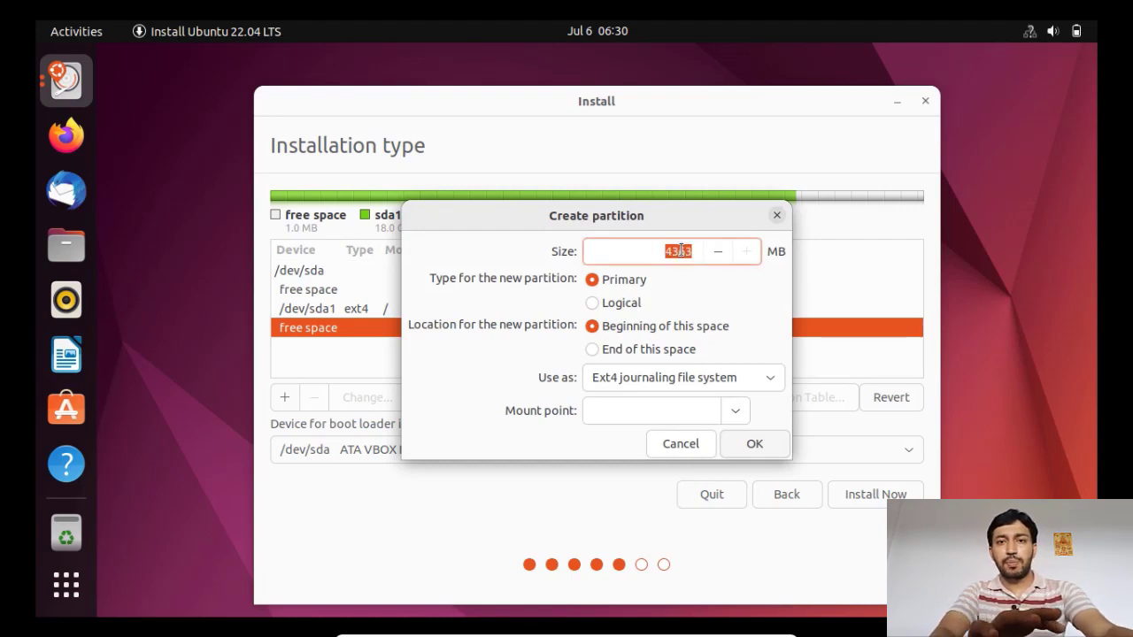
{"action": "type", "text": "500"}
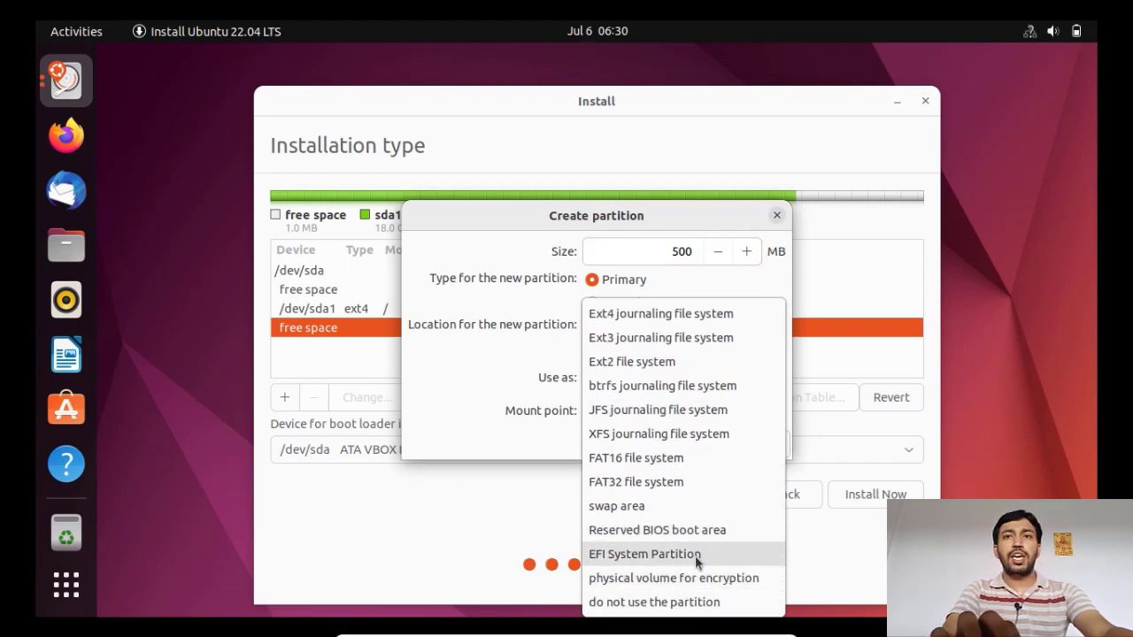
{"action": "left_click", "coordinate": [644, 552]}
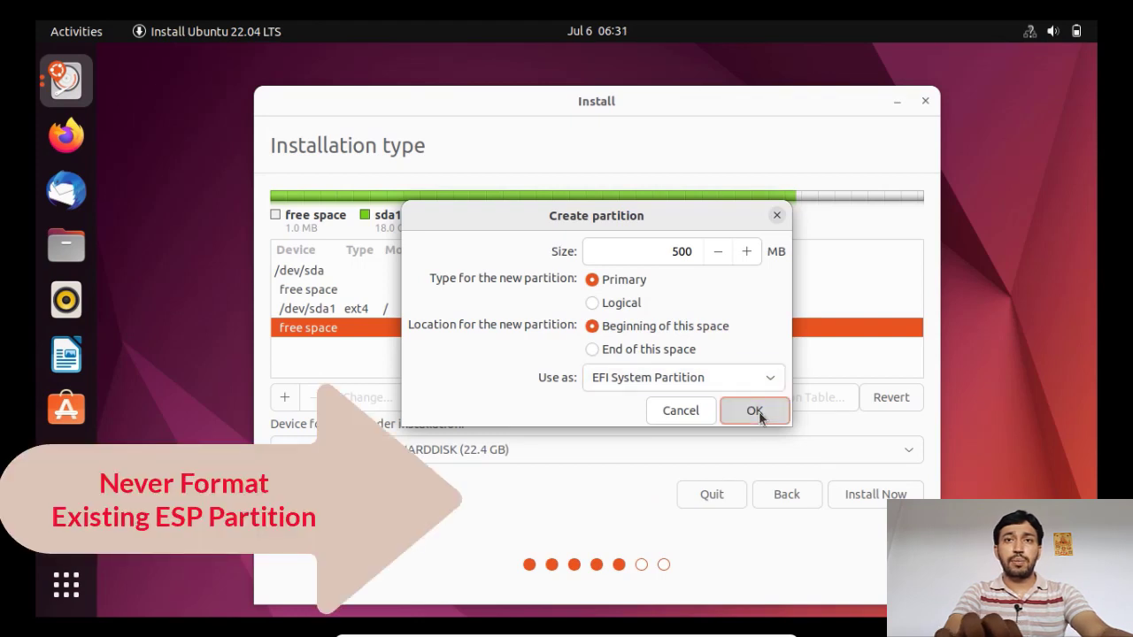
{"action": "left_click", "coordinate": [754, 411]}
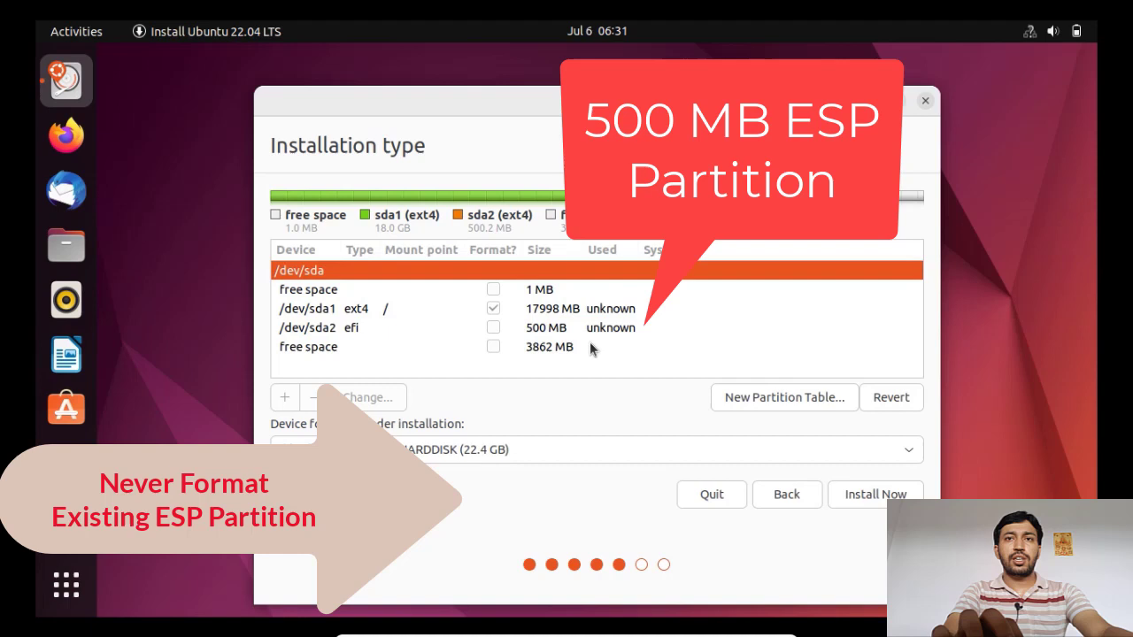
{"action": "left_click", "coordinate": [549, 345]}
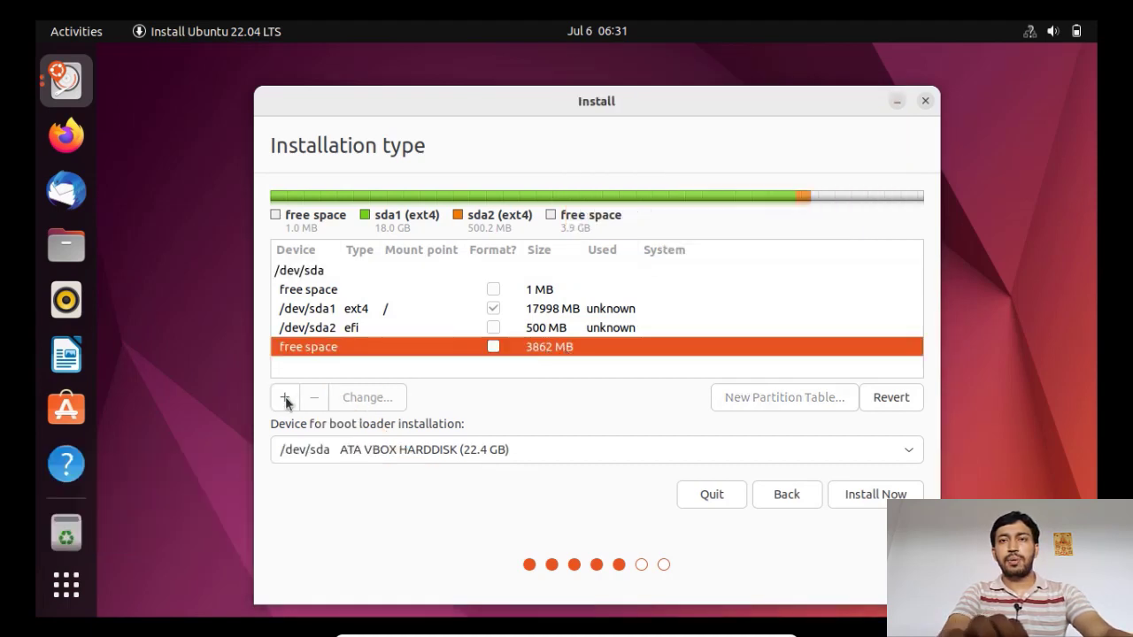
- Make the remaining ~3.9 GB of free space a swap area partition
{"action": "left_click", "coordinate": [283, 397]}
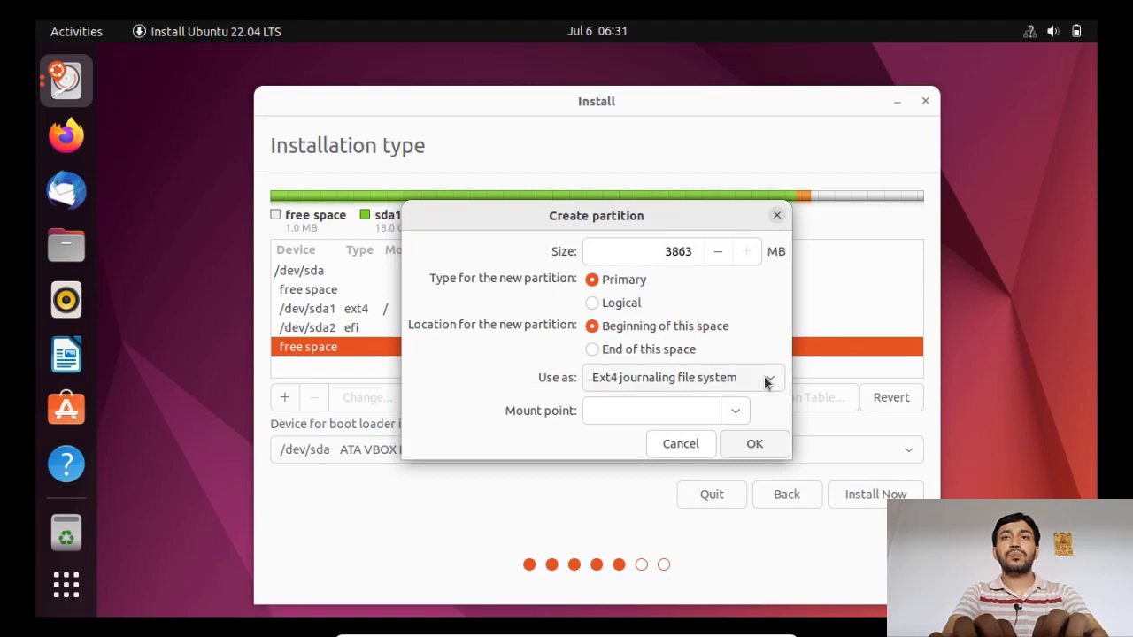
{"action": "left_click", "coordinate": [734, 377]}
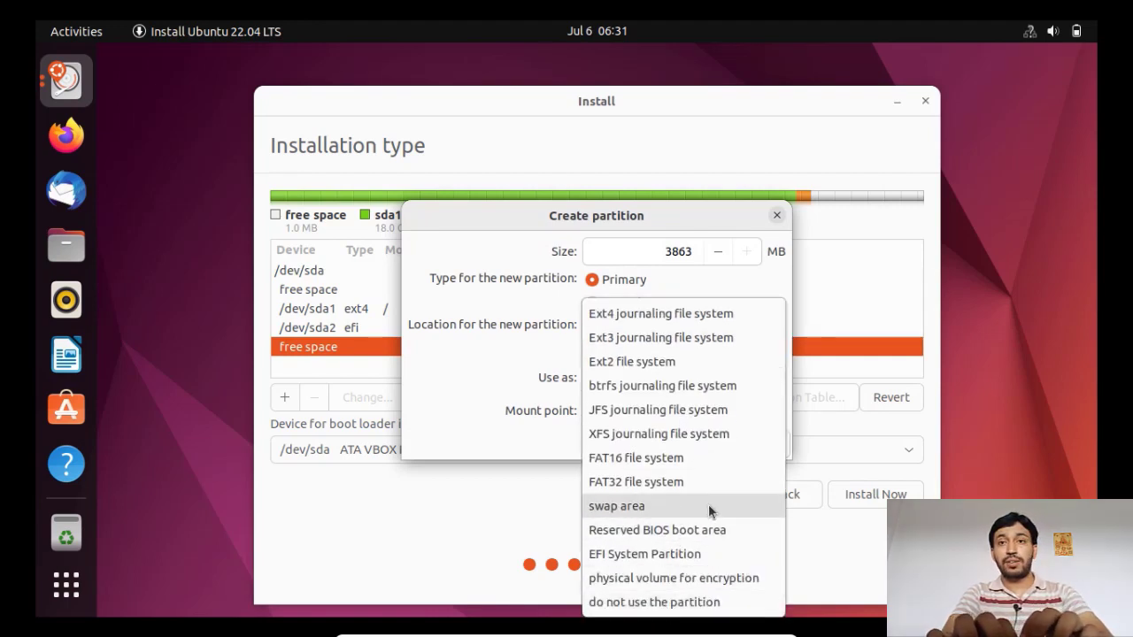
{"action": "left_click", "coordinate": [616, 506]}
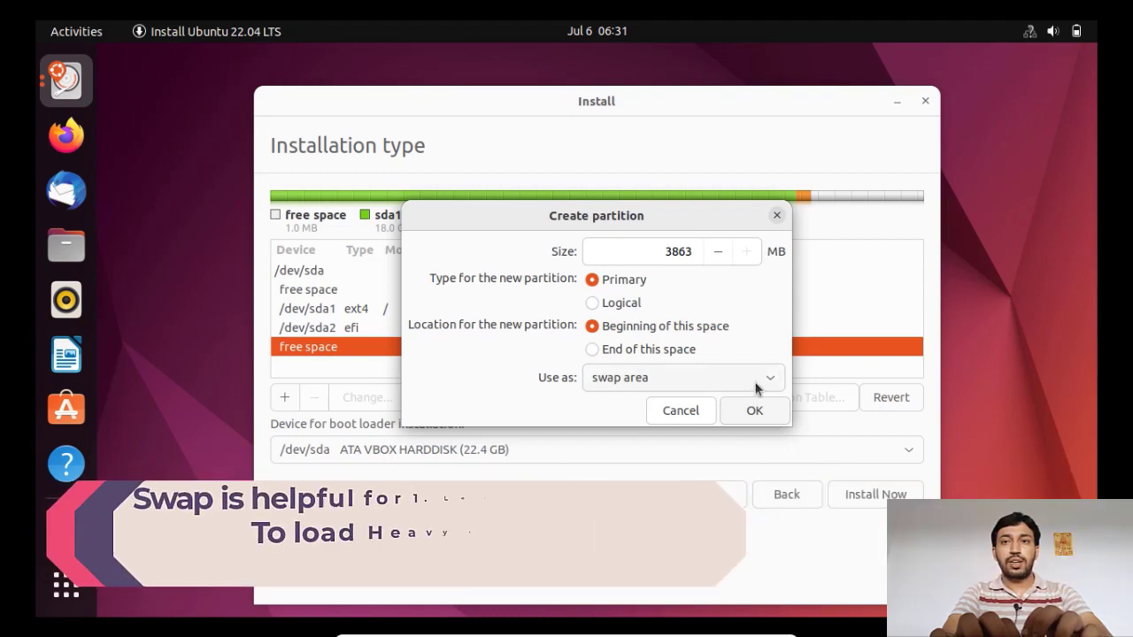
{"action": "left_click", "coordinate": [754, 411]}
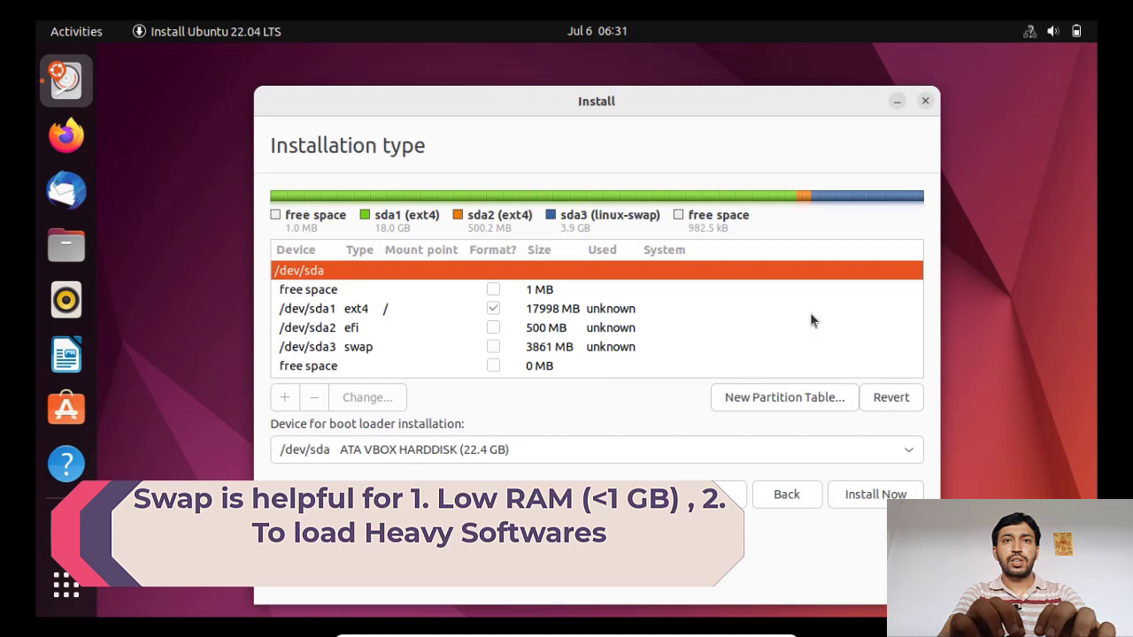
{"action": "mouse_move", "coordinate": [464, 343]}
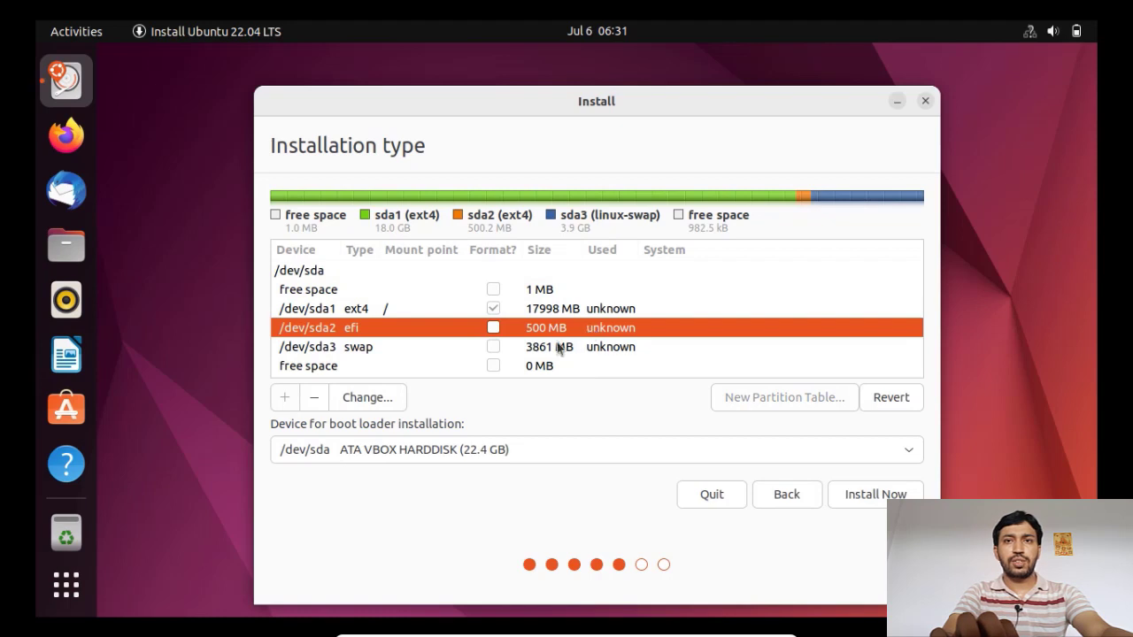
{"action": "mouse_move", "coordinate": [545, 355]}
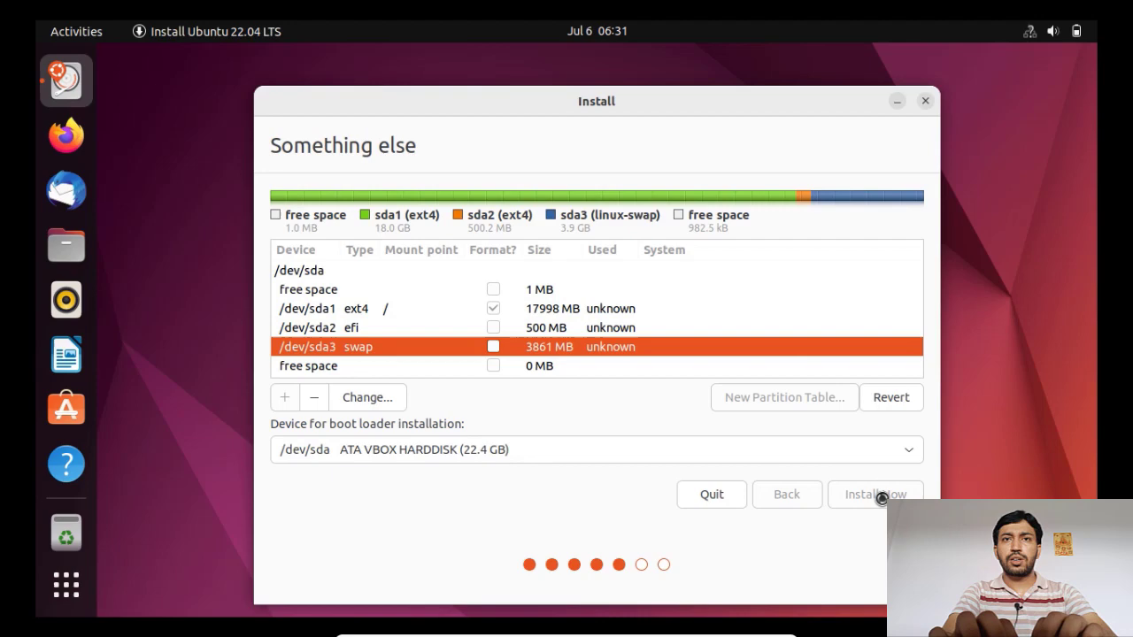
- Install now and agree to write the partition changes to disk
{"action": "left_click", "coordinate": [874, 493]}
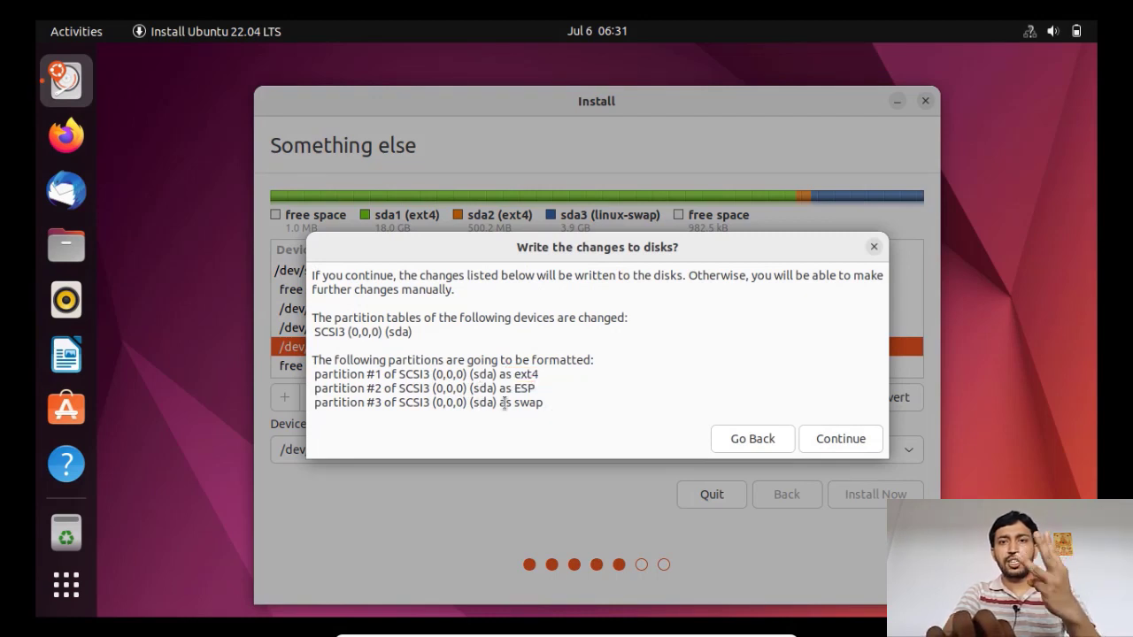
{"action": "mouse_move", "coordinate": [800, 400]}
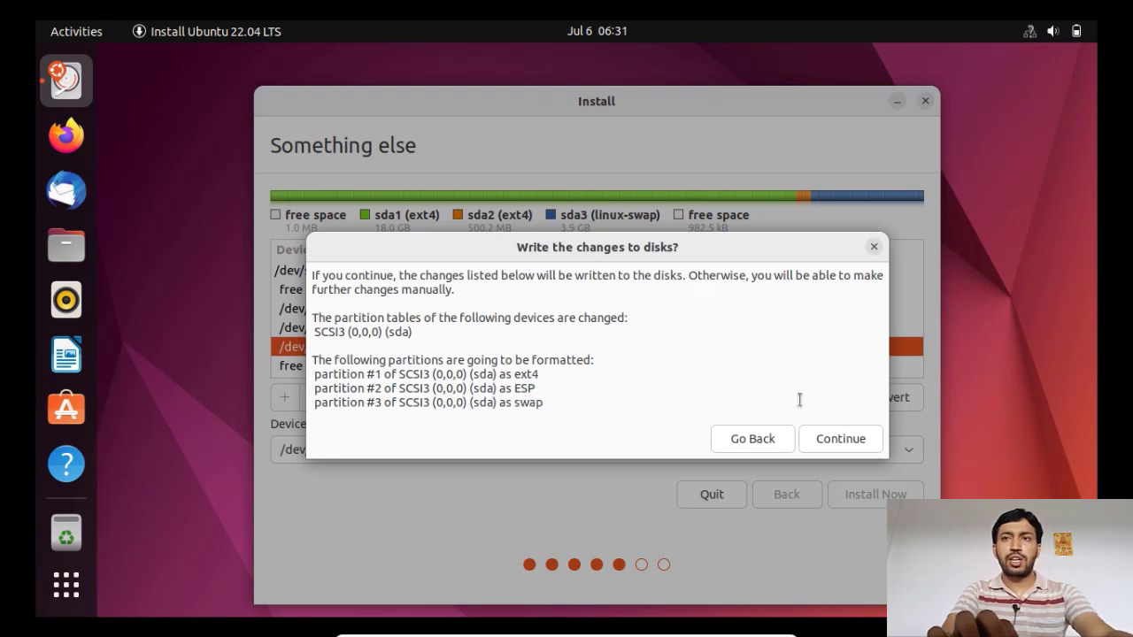
{"action": "left_click", "coordinate": [750, 439]}
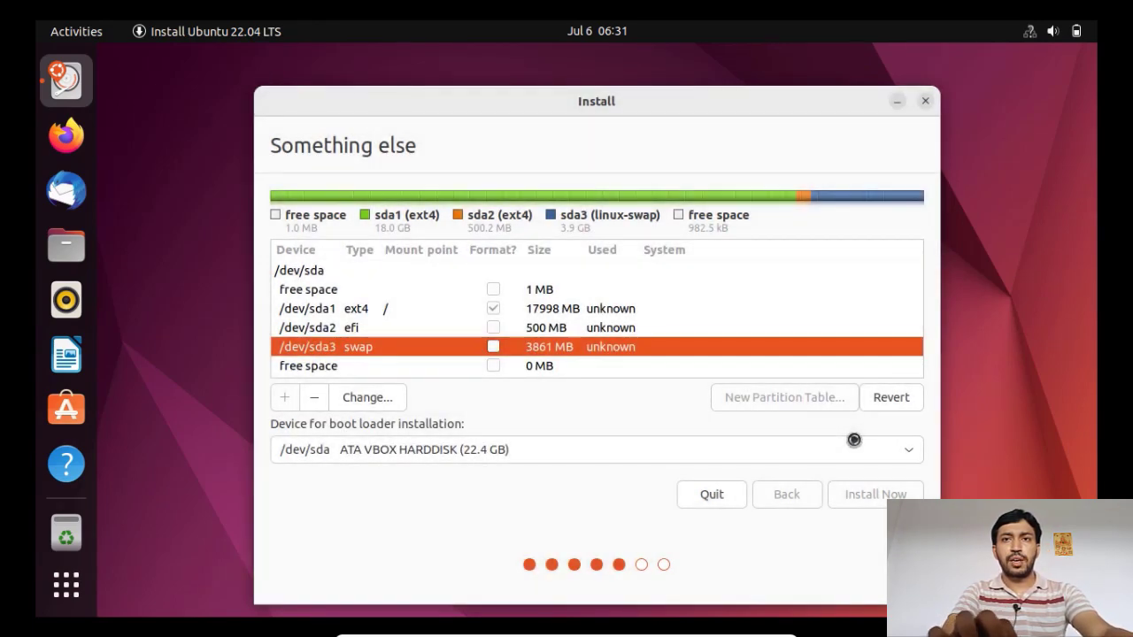
{"action": "left_click", "coordinate": [874, 494]}
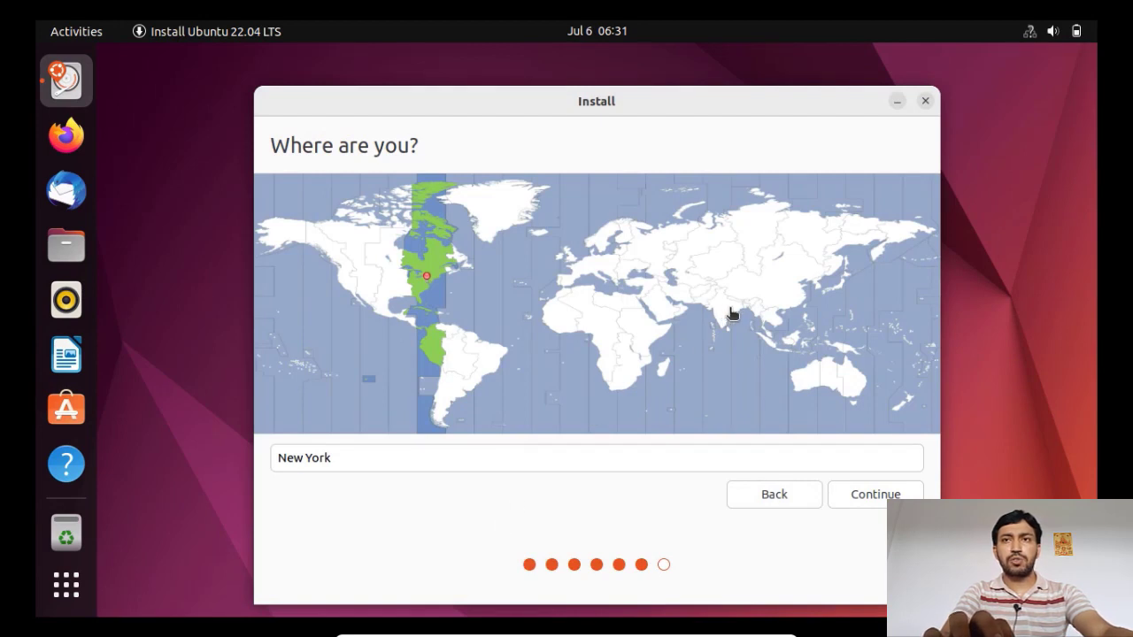
- Set Kolkata as the time zone location and continue to account setup
{"action": "type", "text": "Kolkata"}
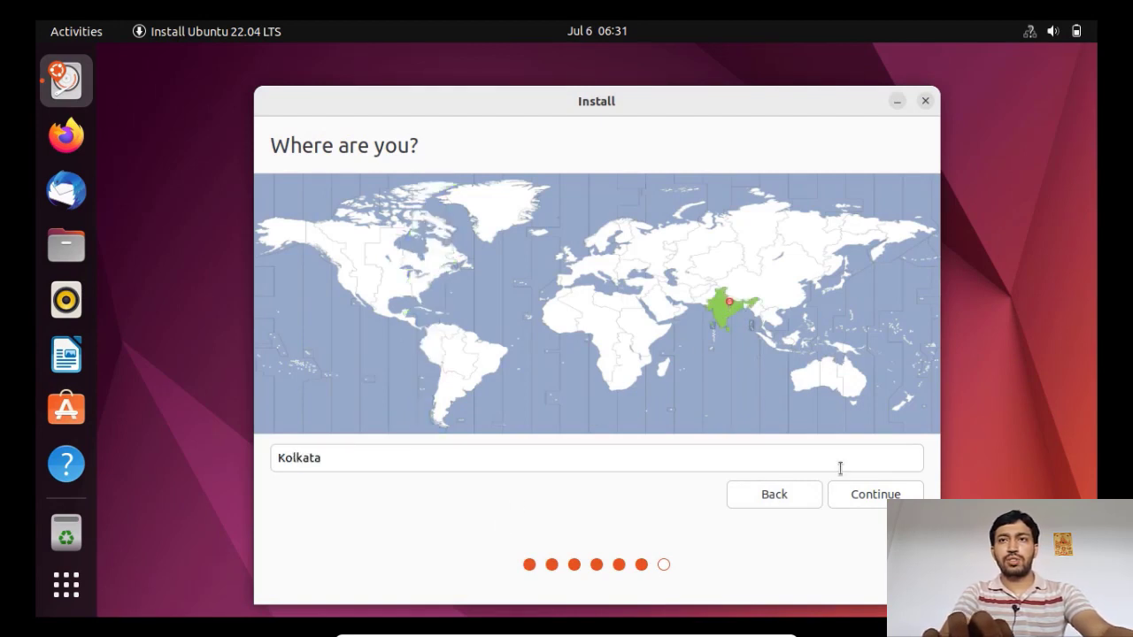
{"action": "left_click", "coordinate": [874, 494]}
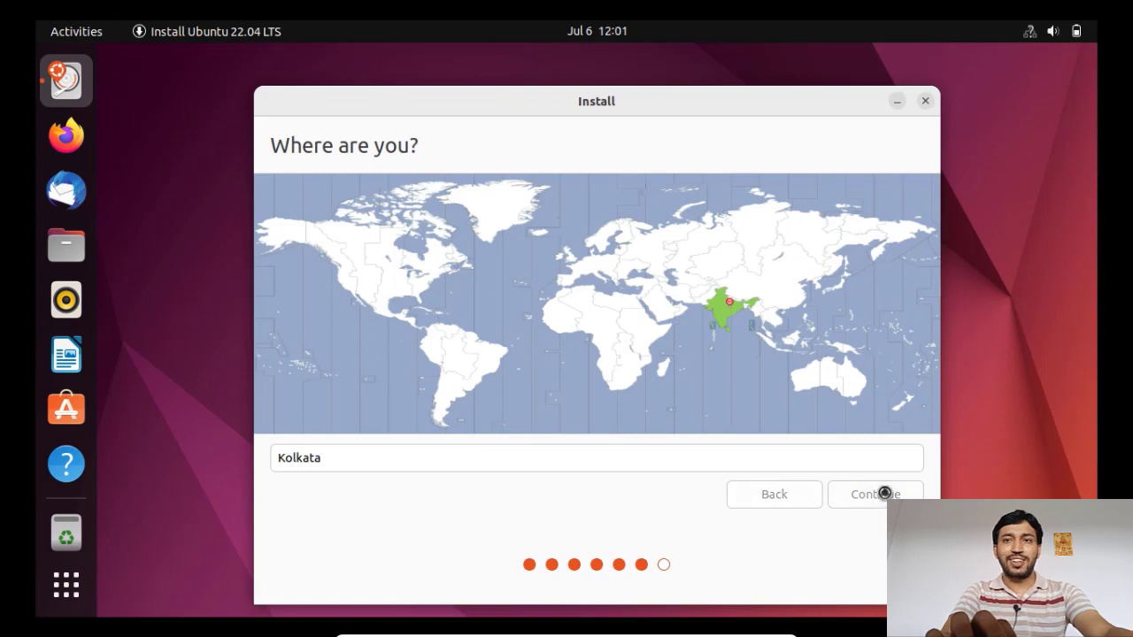
{"action": "left_click", "coordinate": [874, 494]}
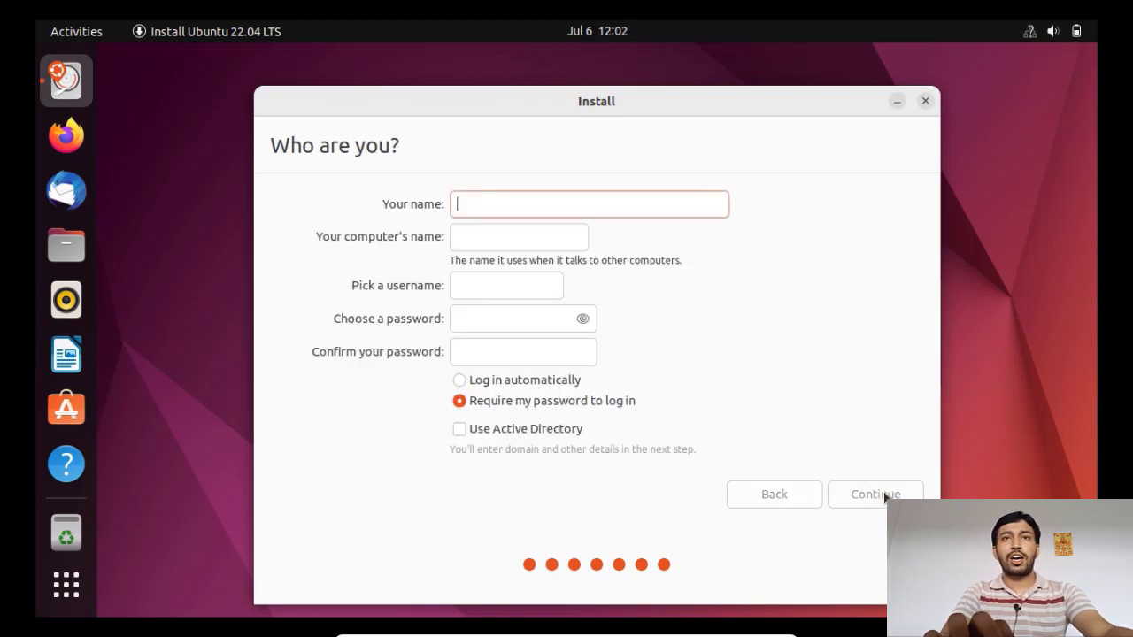
{"action": "mouse_move", "coordinate": [740, 308]}
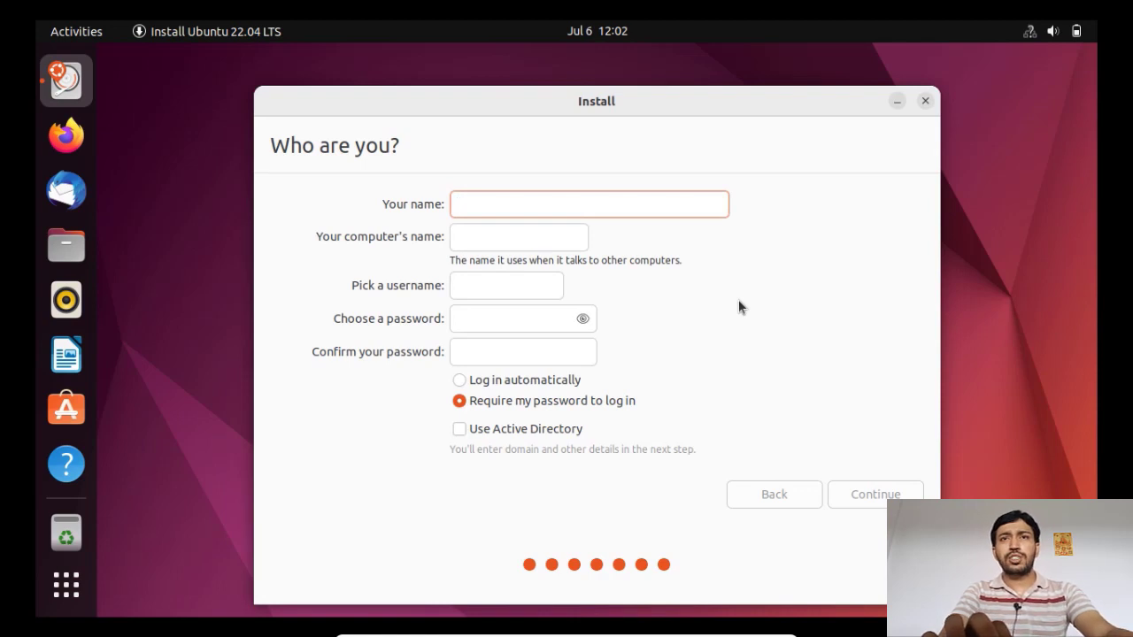
- Enter the name techworld with a password and begin copying the system files
{"action": "type", "text": "techwor"}
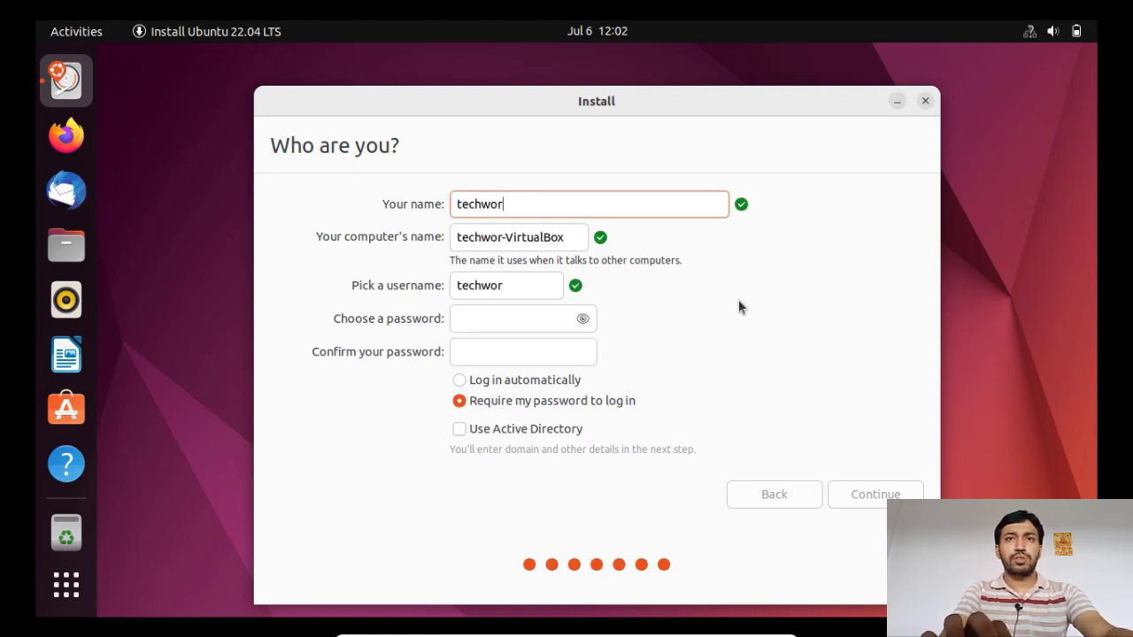
{"action": "type", "text": "ld"}
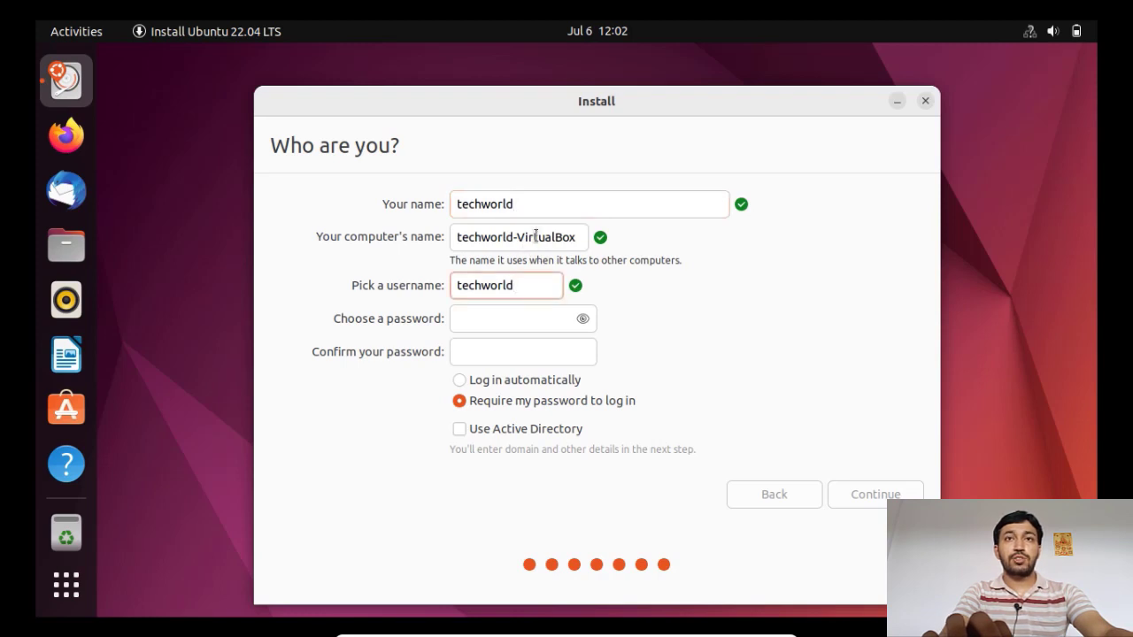
{"action": "left_click", "coordinate": [506, 319]}
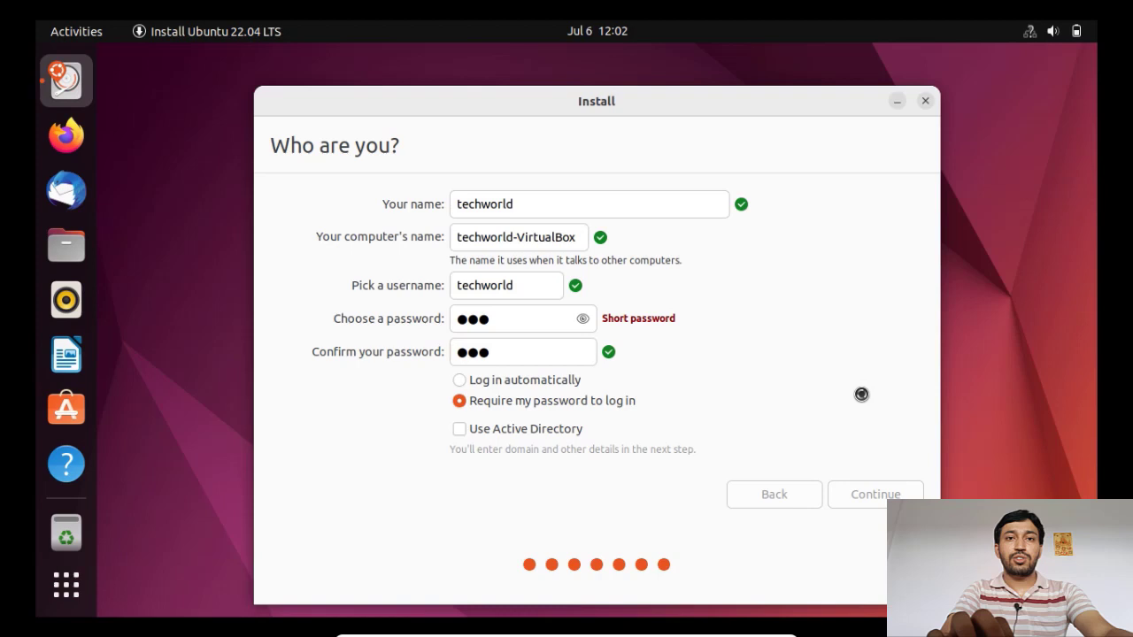
{"action": "left_click", "coordinate": [874, 494]}
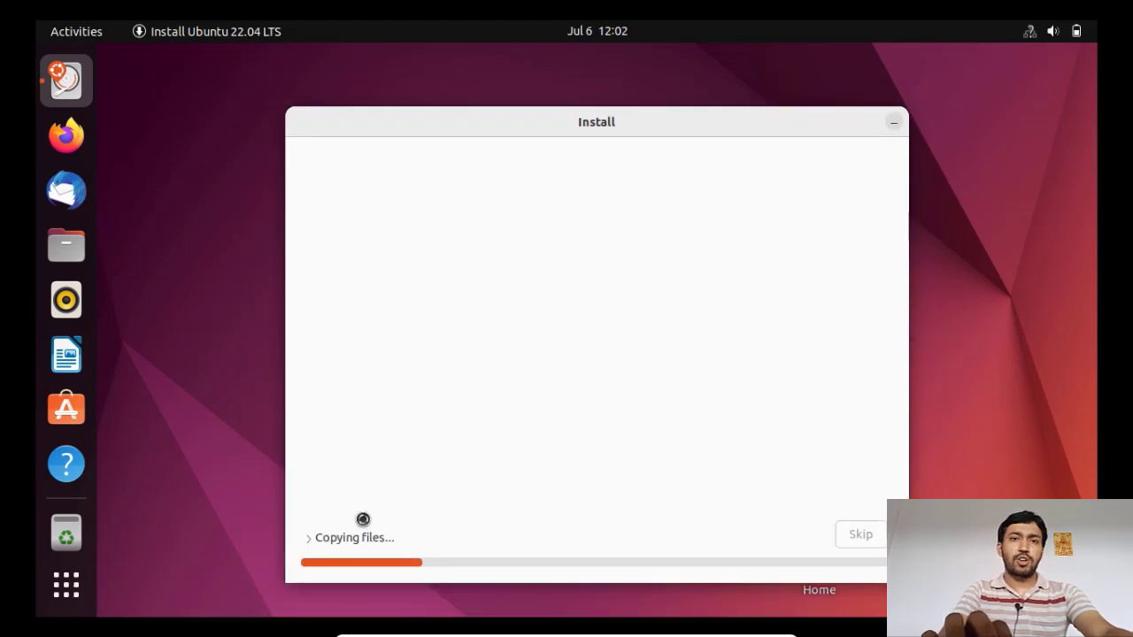